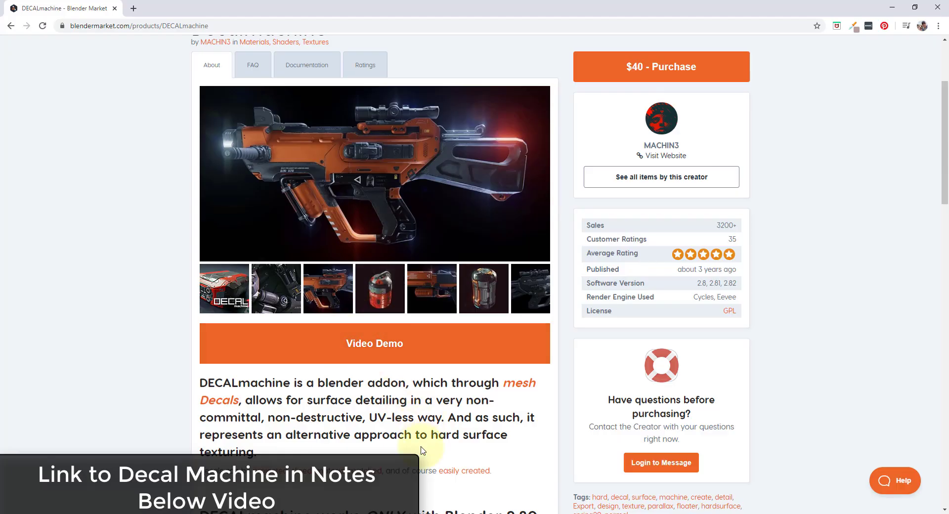
pyautogui.moveTo(524, 387)
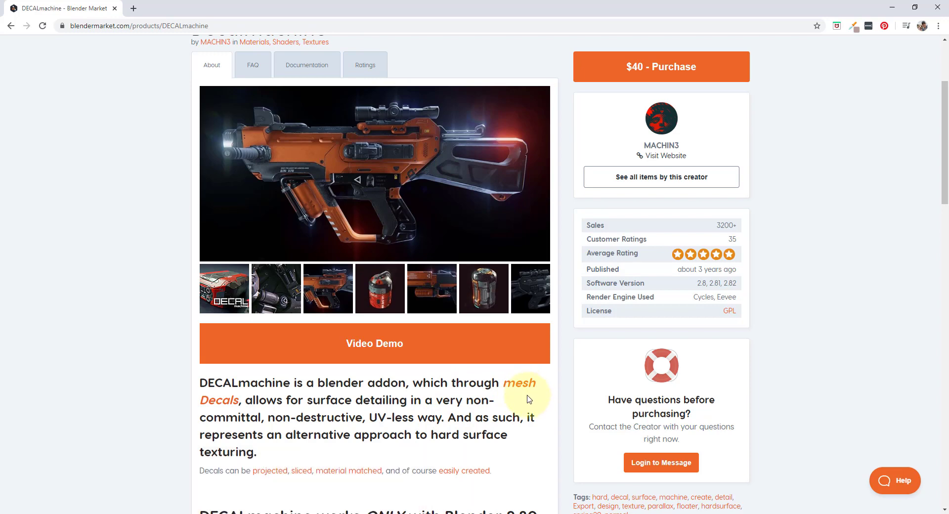
pyautogui.moveTo(423, 365)
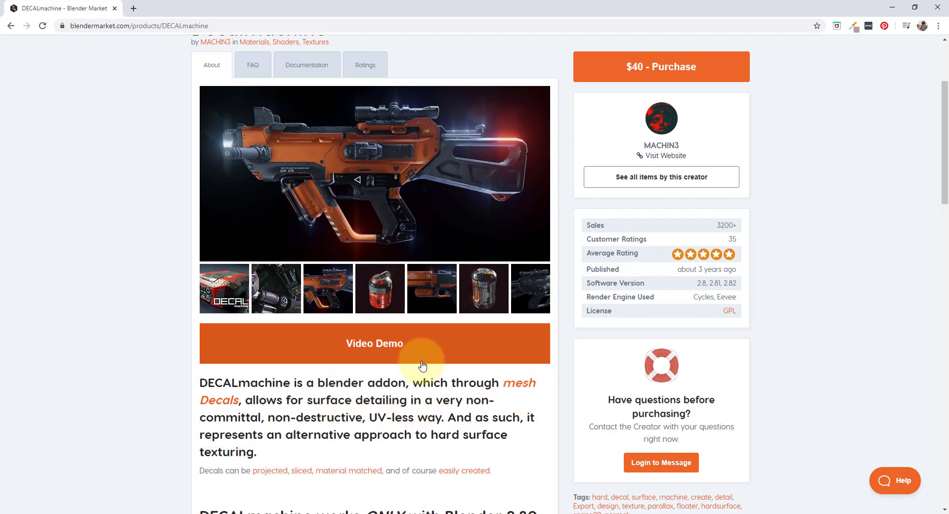
pyautogui.moveTo(451, 230)
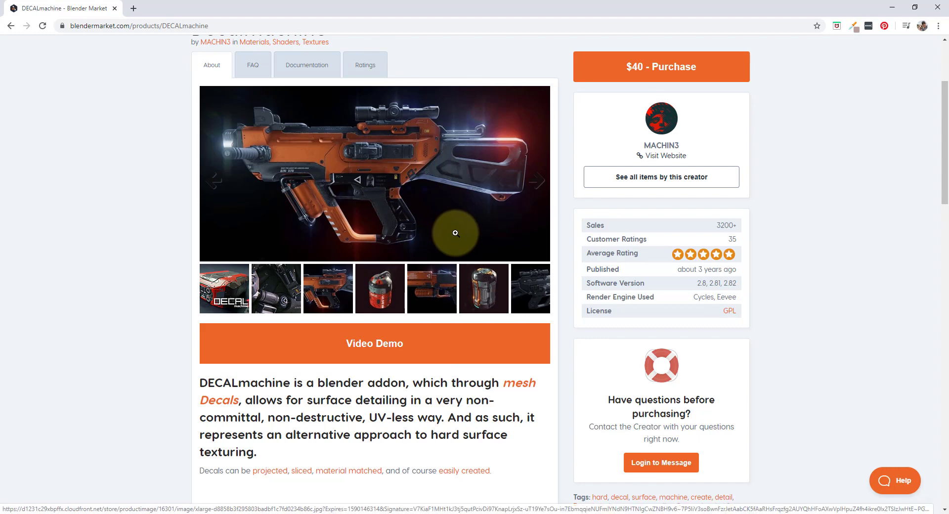
pyautogui.moveTo(230, 201)
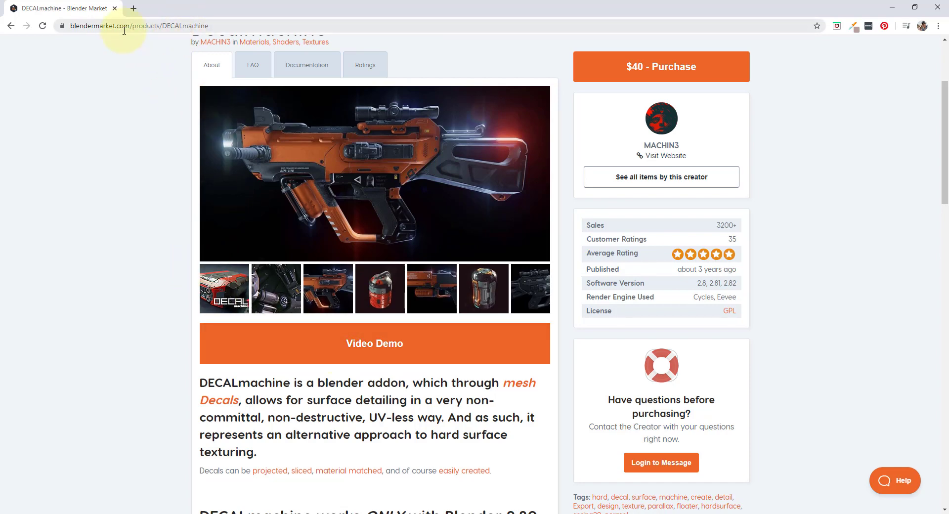
pyautogui.moveTo(195, 80)
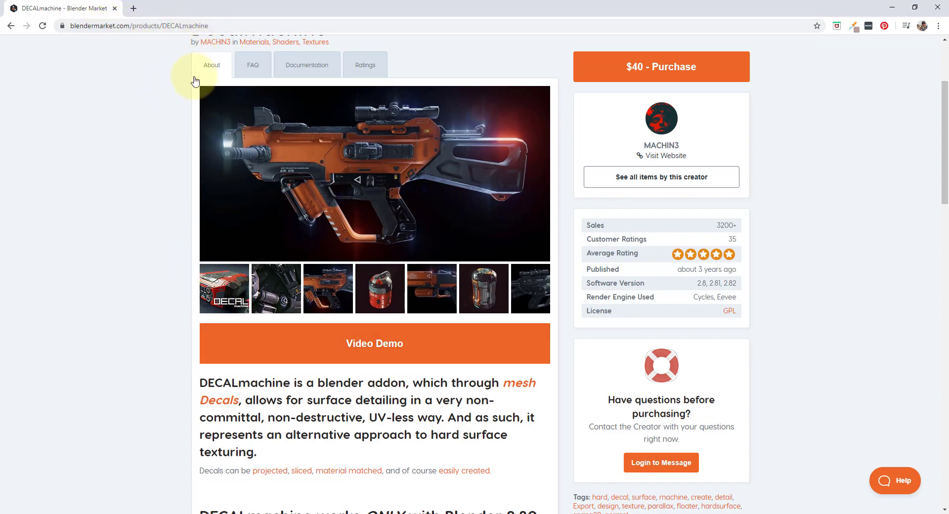
pyautogui.moveTo(665, 102)
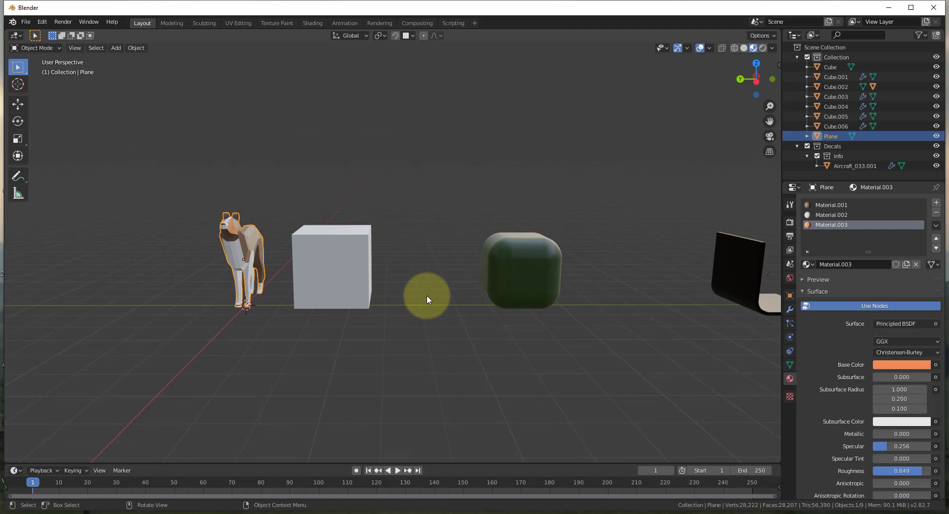
# - Apply a bolt decal from the DECALmachine Examples library to the white cube
pyautogui.moveTo(426, 299); pyautogui.dragTo(357, 263)
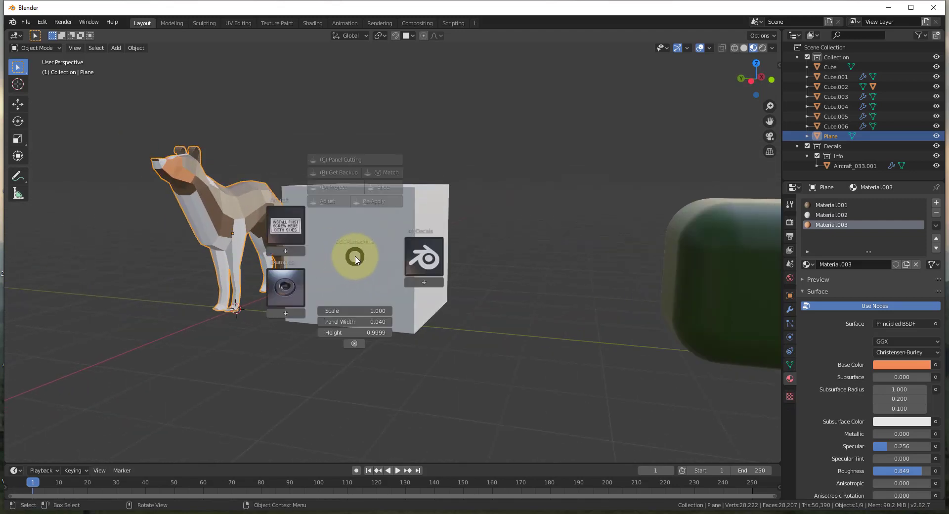
pyautogui.moveTo(336, 235)
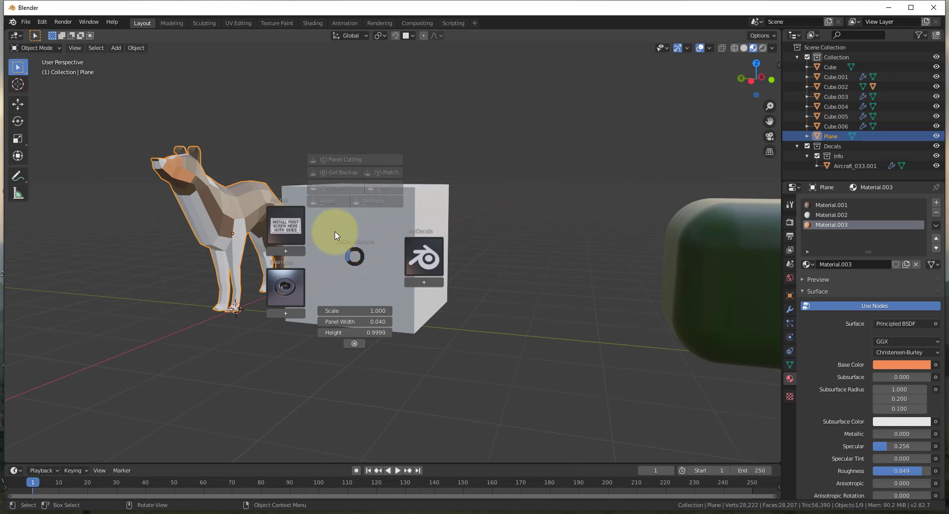
pyautogui.moveTo(291, 236)
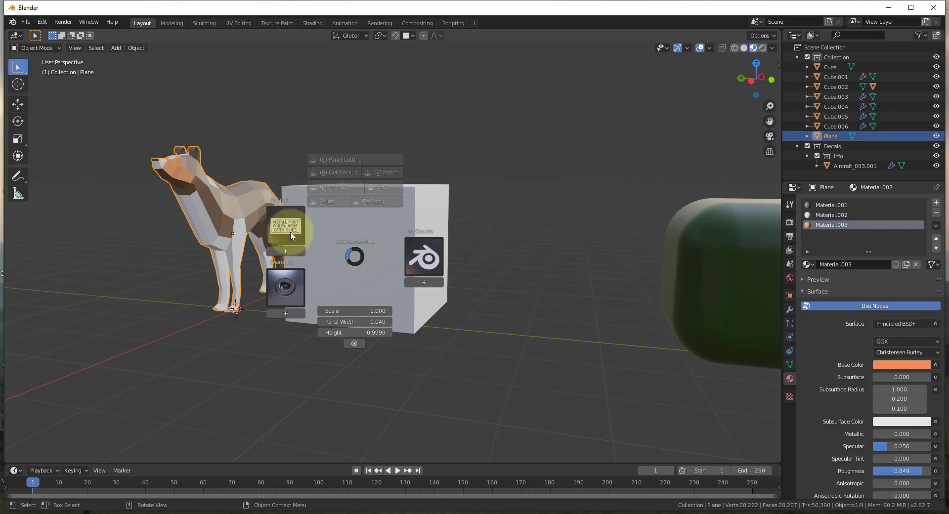
pyautogui.moveTo(349, 292)
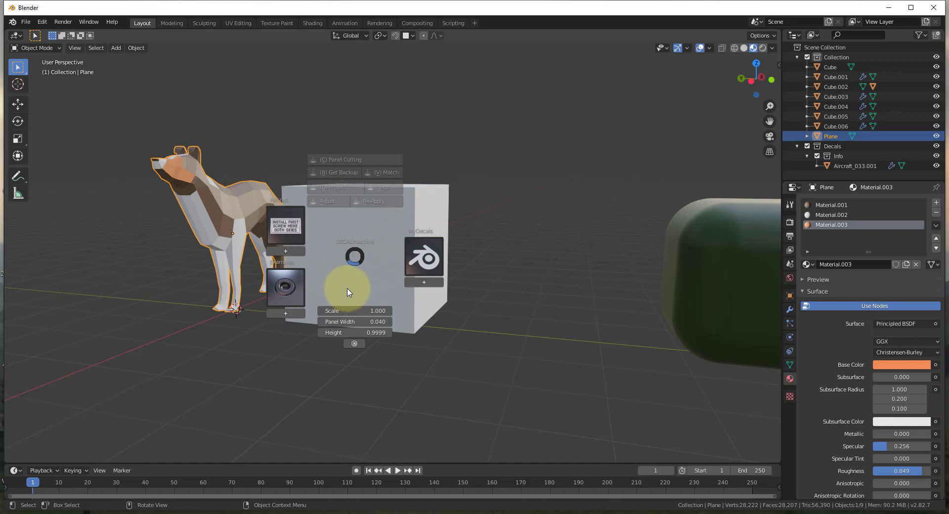
pyautogui.moveTo(272, 234)
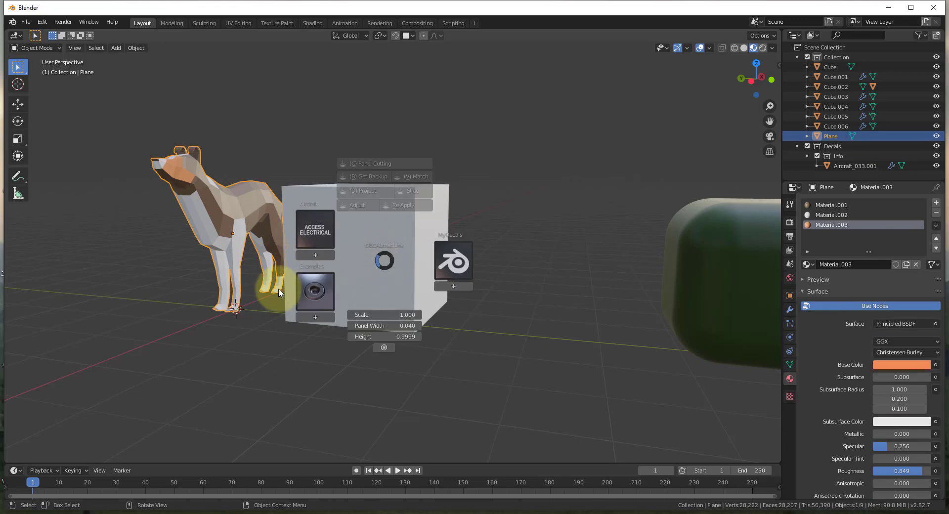
pyautogui.click(315, 290)
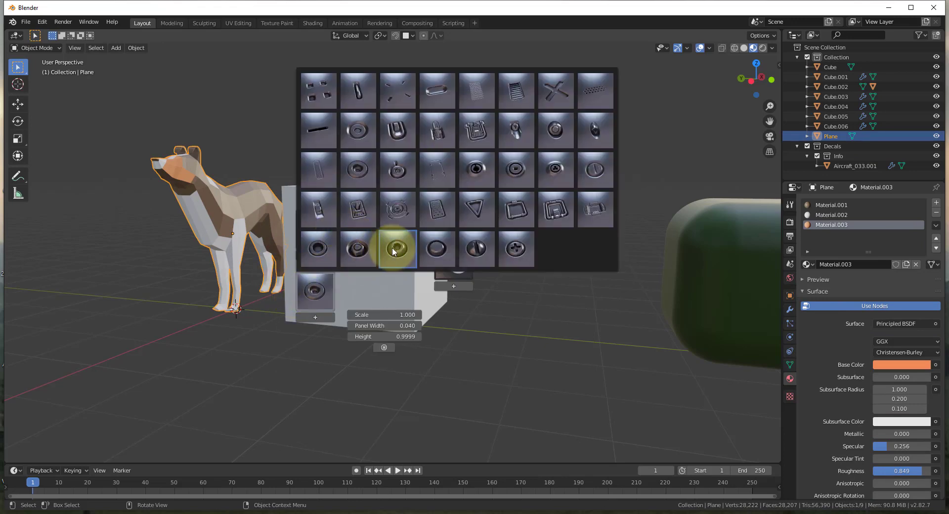
pyautogui.moveTo(439, 250)
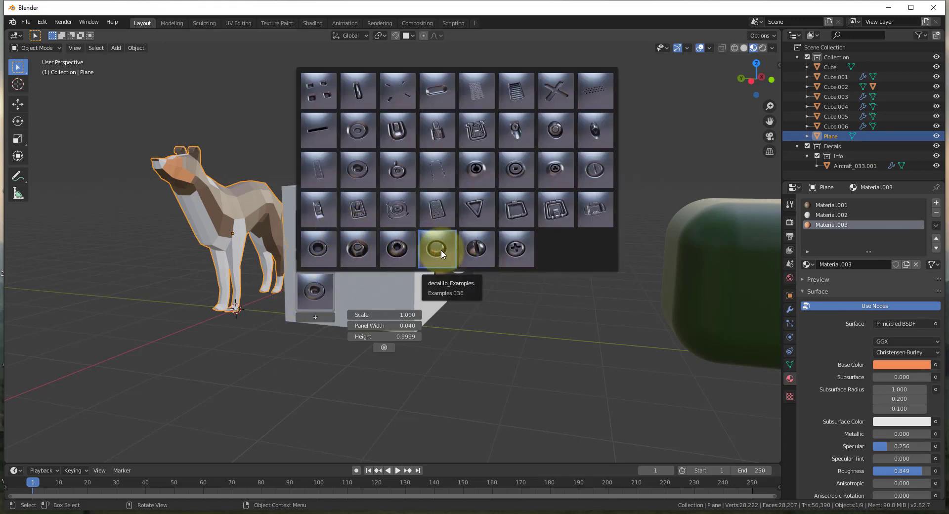
pyautogui.moveTo(514, 248)
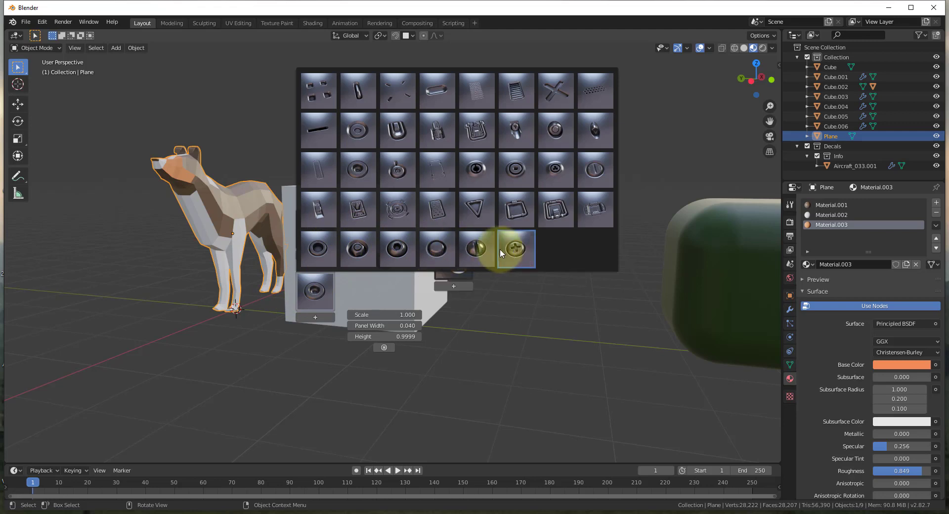
pyautogui.moveTo(556, 91)
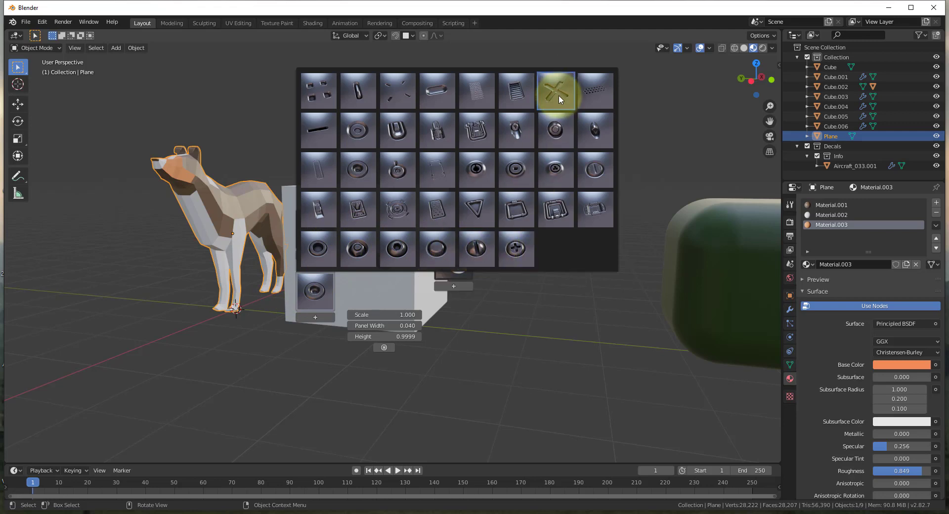
pyautogui.moveTo(318, 248)
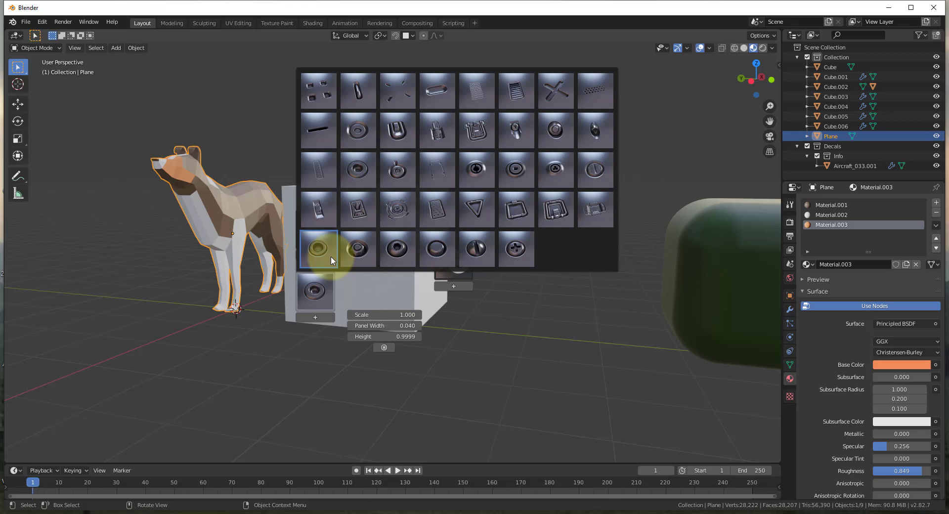
pyautogui.moveTo(357, 248)
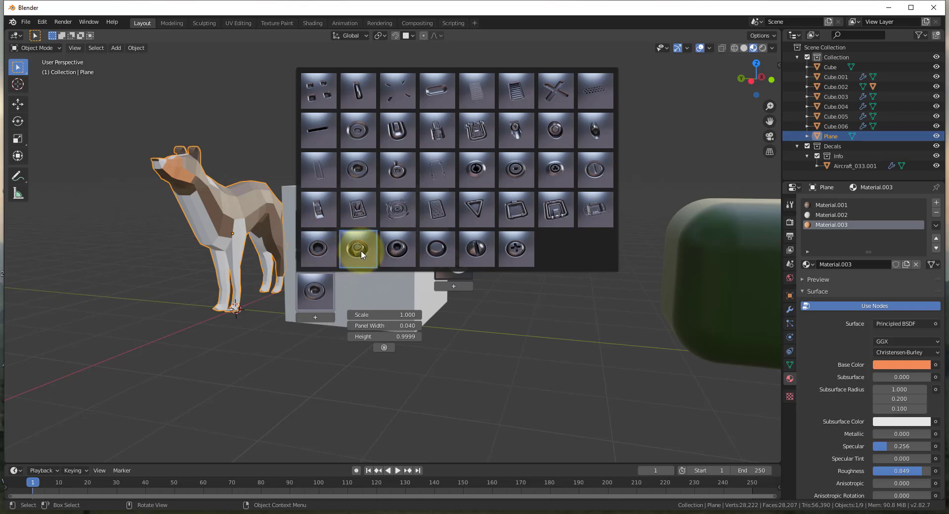
pyautogui.click(357, 248)
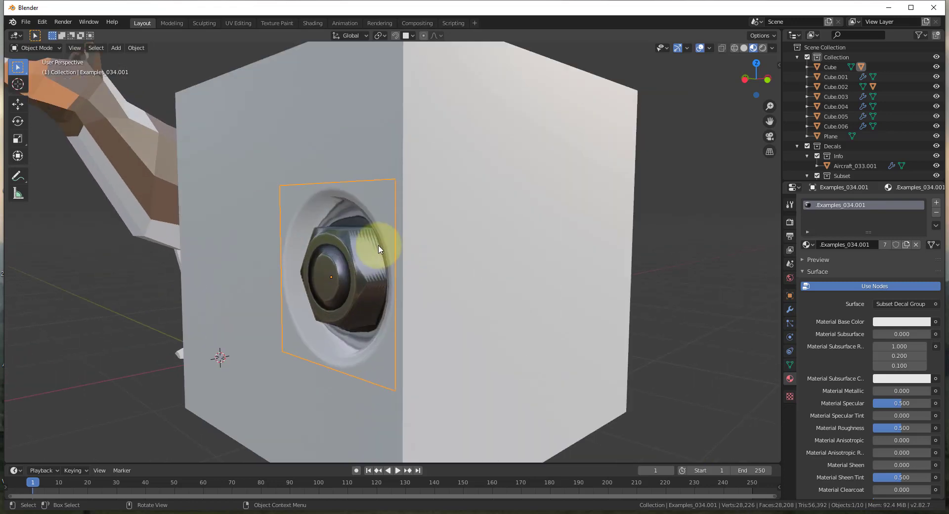
# - Move the bolt decal higher on the cube's face and check its mesh in Edit Mode
pyautogui.moveTo(381, 248); pyautogui.dragTo(357, 290)
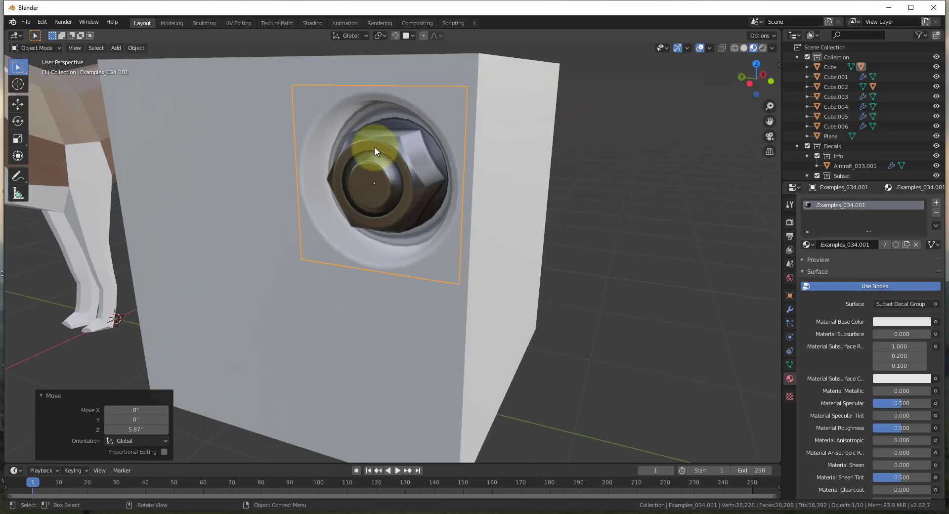
pyautogui.moveTo(437, 193)
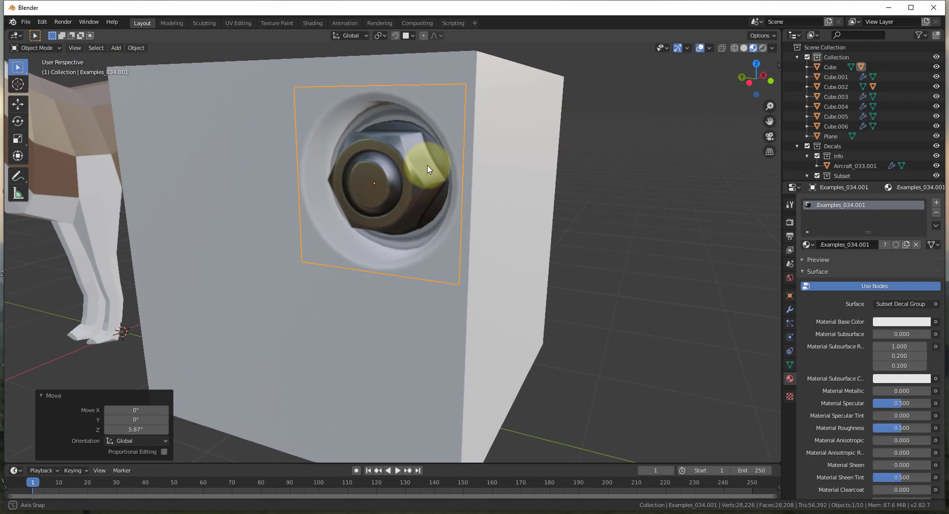
pyautogui.moveTo(428, 169); pyautogui.dragTo(437, 200)
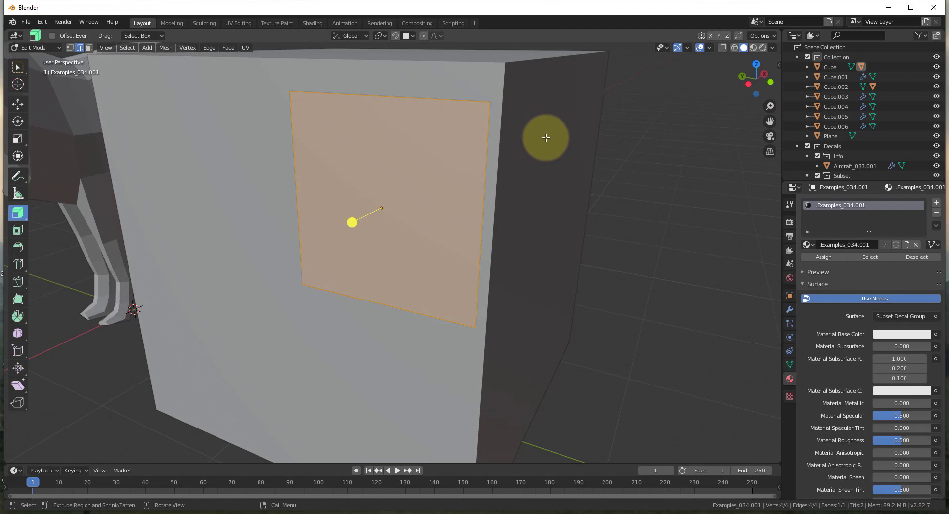
pyautogui.moveTo(756, 53)
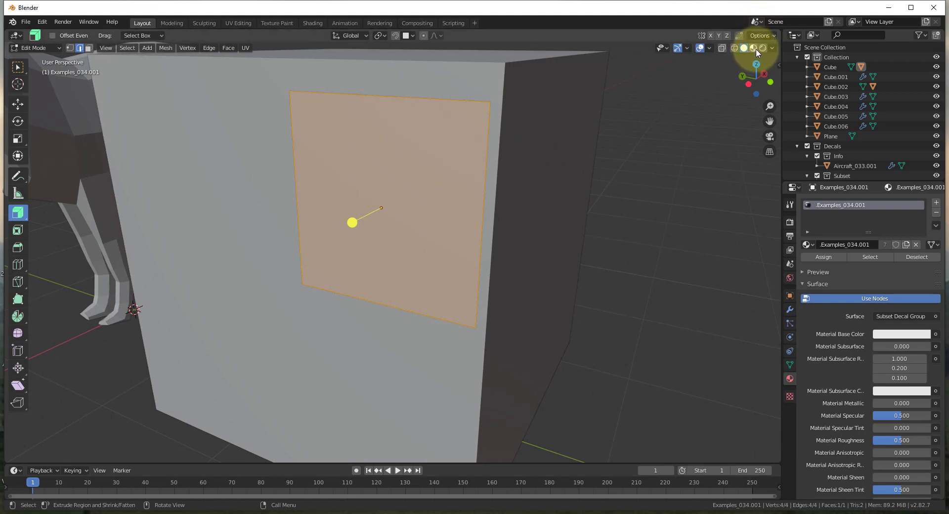
pyautogui.press('Tab')
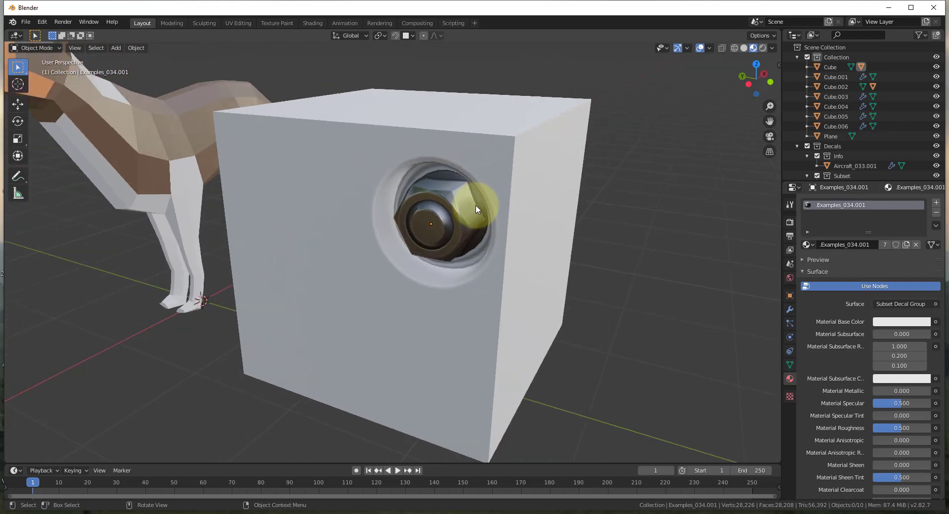
# - Add a point light beside the cube and orbit around to view the lit bolt decal
pyautogui.moveTo(475, 209); pyautogui.dragTo(590, 189)
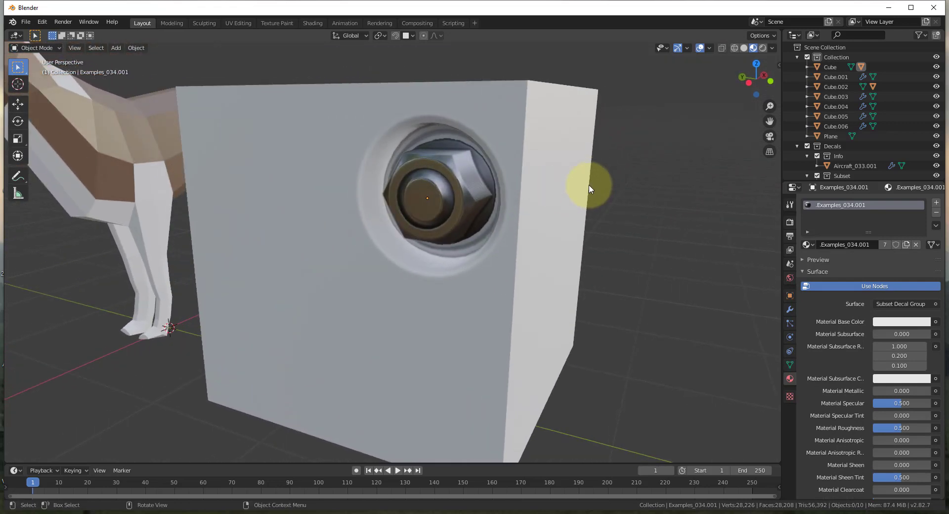
pyautogui.moveTo(590, 188); pyautogui.dragTo(563, 320)
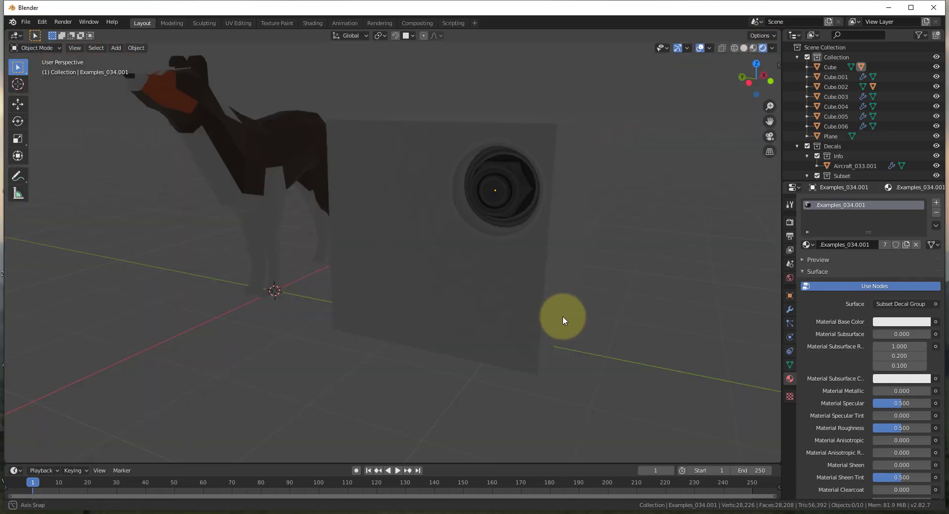
pyautogui.click(116, 48)
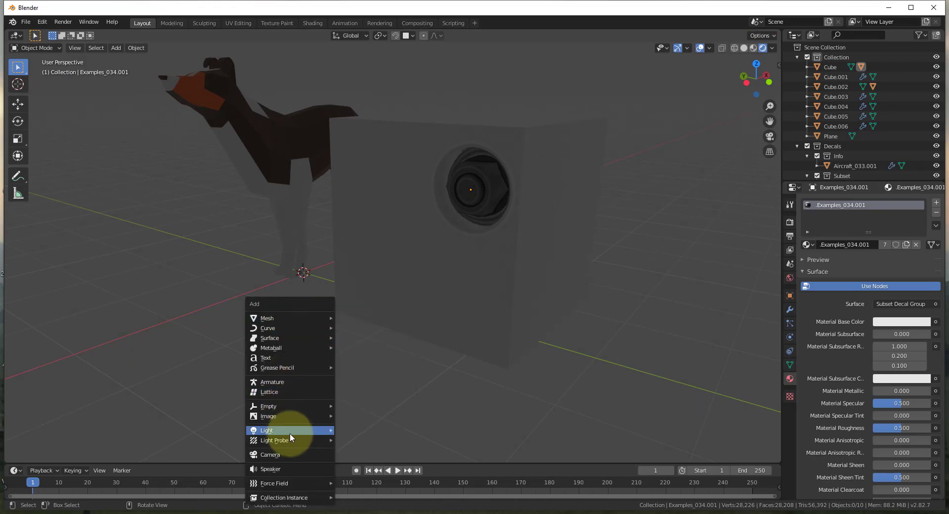
pyautogui.click(266, 430)
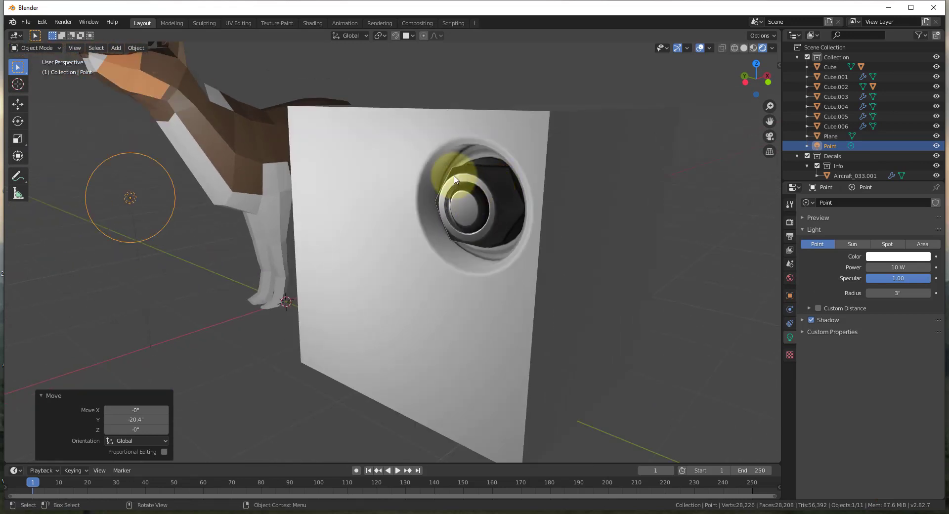
pyautogui.moveTo(457, 178); pyautogui.dragTo(356, 185)
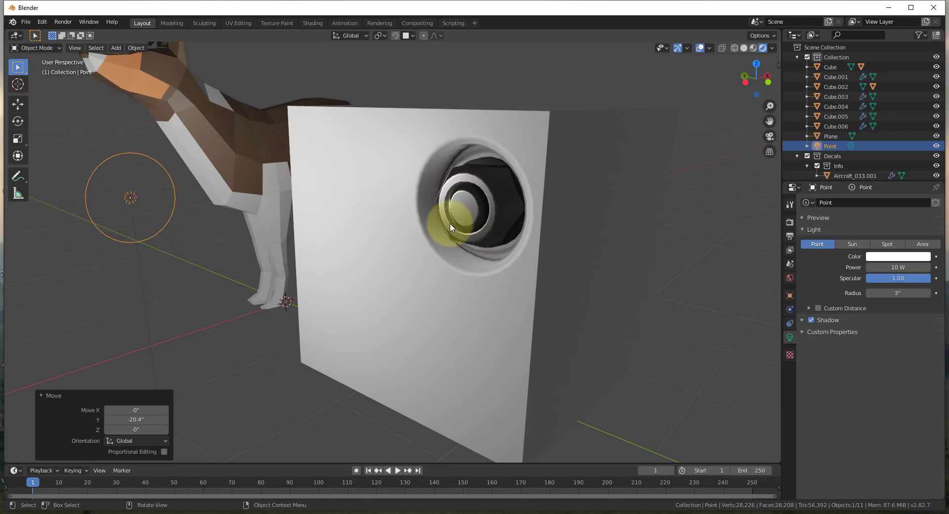
pyautogui.moveTo(451, 227); pyautogui.dragTo(535, 222)
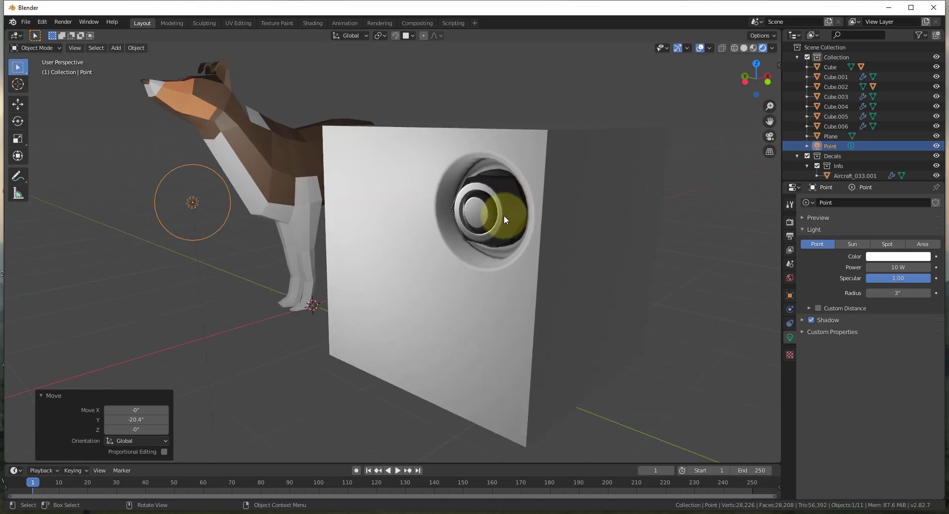
pyautogui.moveTo(506, 220); pyautogui.dragTo(194, 202)
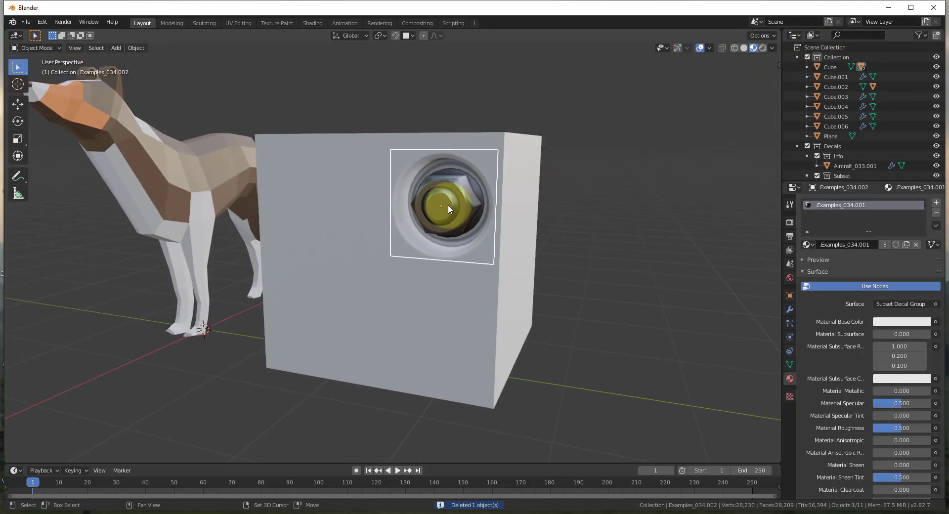
# - Move a duplicated bolt decal into place to complete the 2x2 bolt grid
pyautogui.moveTo(445, 206); pyautogui.dragTo(326, 202)
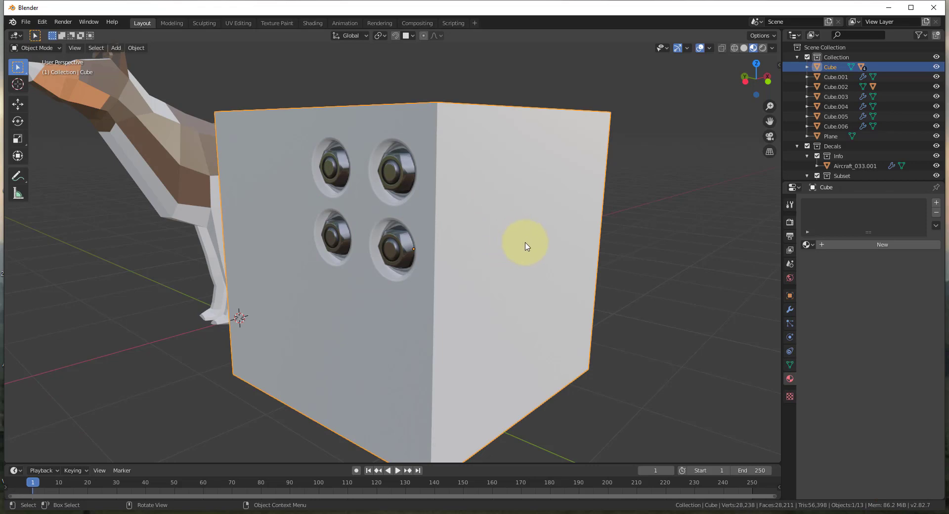
# - Insert the U-shaped recess decal from Examples on the cube's side and move it down
pyautogui.click(524, 246)
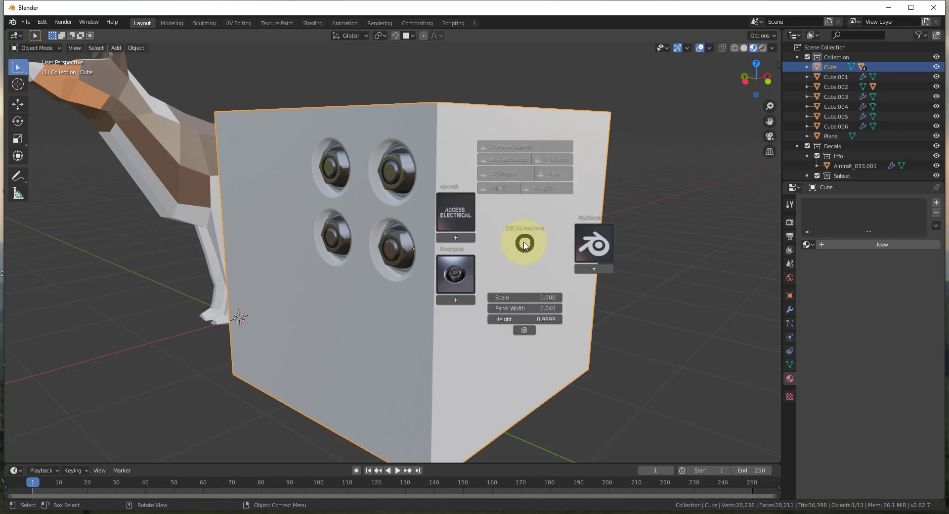
pyautogui.moveTo(522, 250)
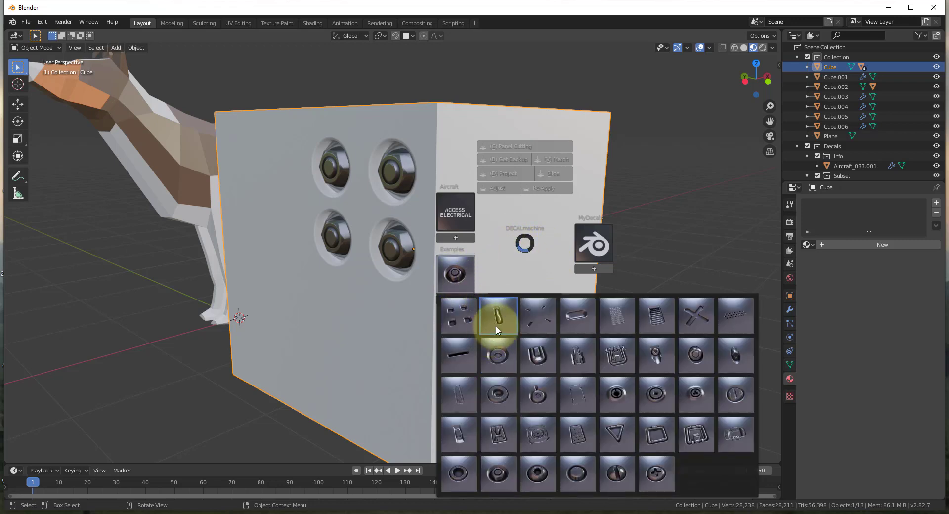
pyautogui.click(498, 315)
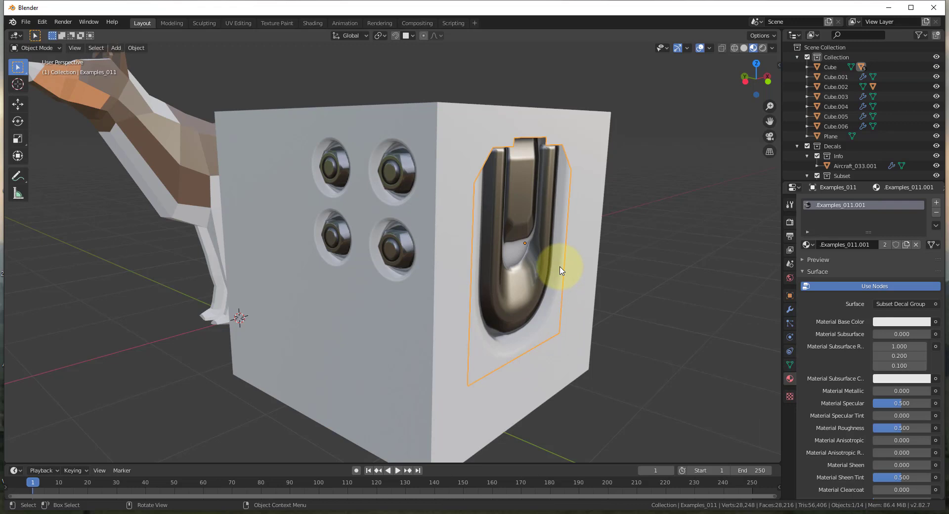
pyautogui.press('s')
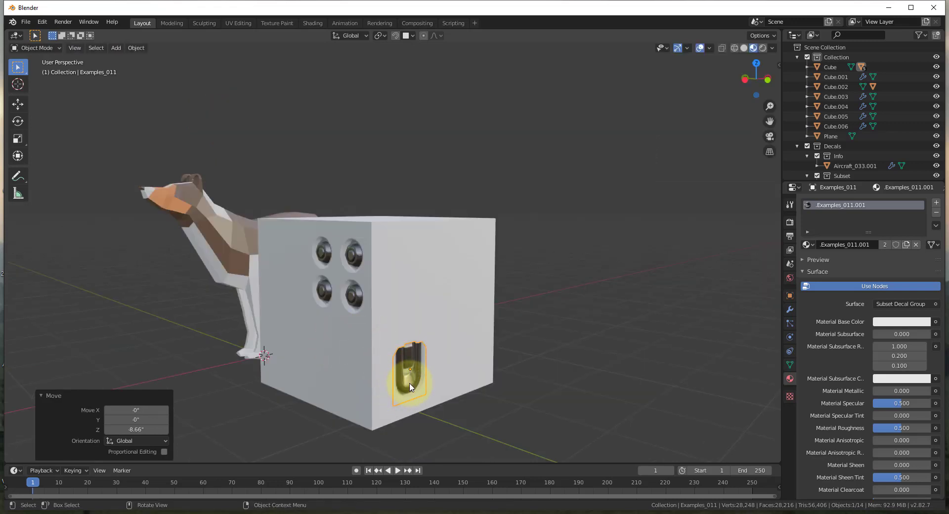
pyautogui.moveTo(458, 324)
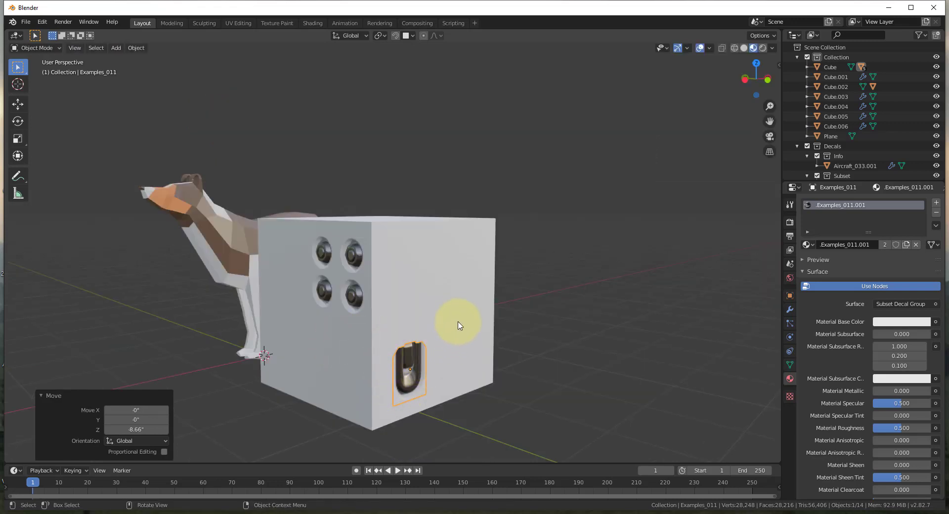
pyautogui.scroll(-3)
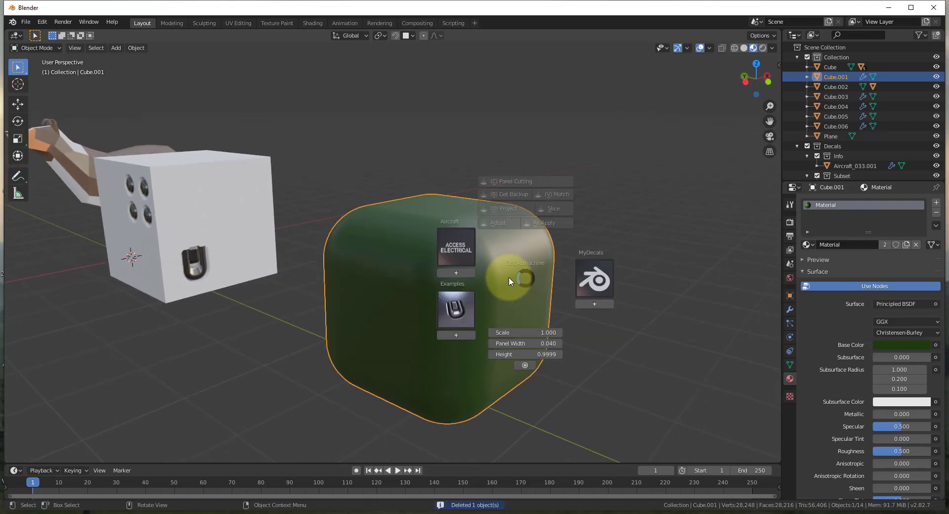
# - Insert the Aircraft library's DANGER INTAKE decal against the green cube's curved side
pyautogui.click(456, 246)
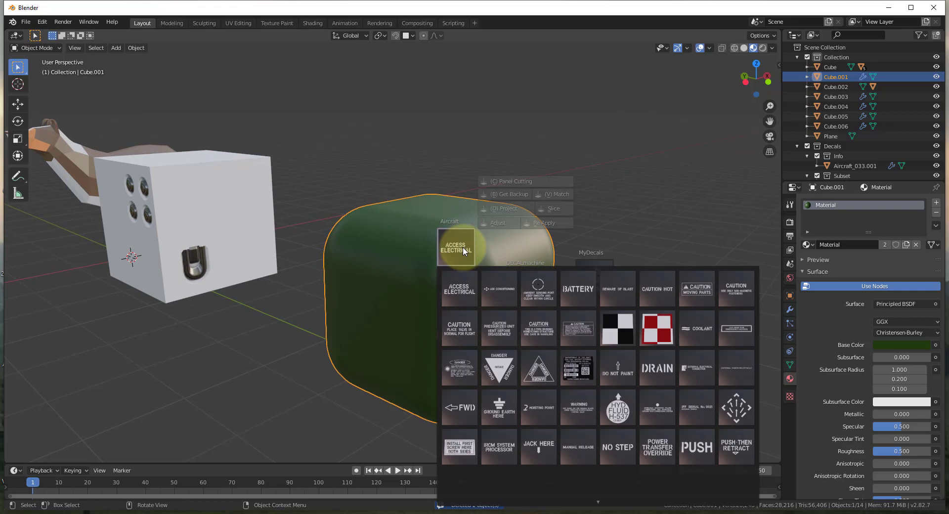
pyautogui.moveTo(498, 367)
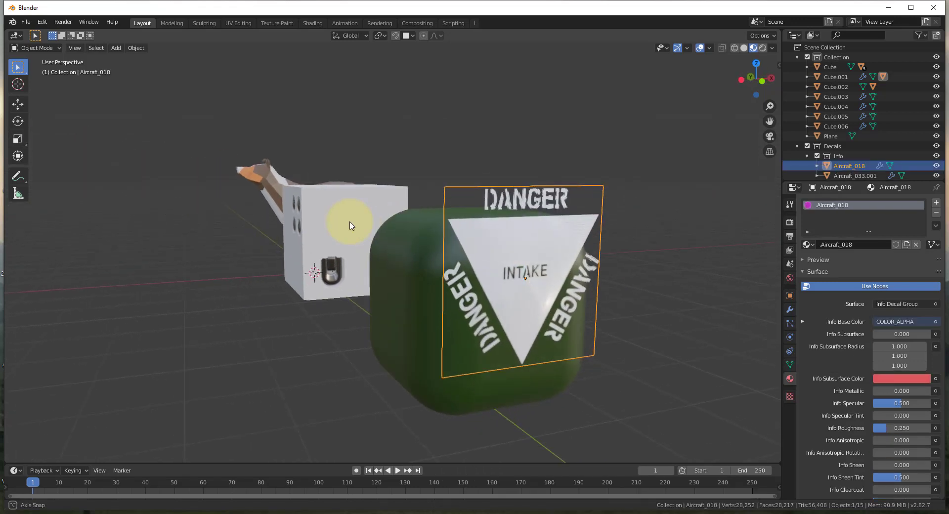
pyautogui.press('g')
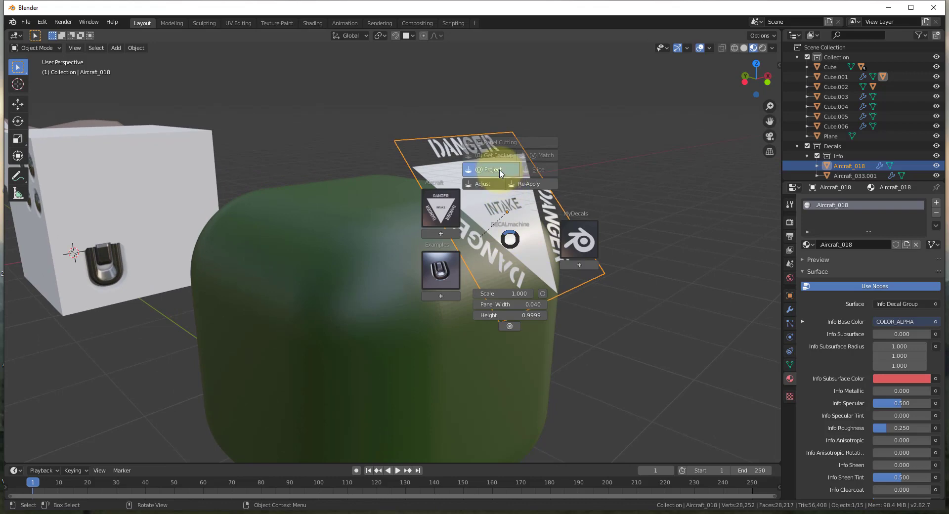
# - Project the DANGER INTAKE decal onto the green cube, then orbit and zoom to inspect it
pyautogui.click(490, 169)
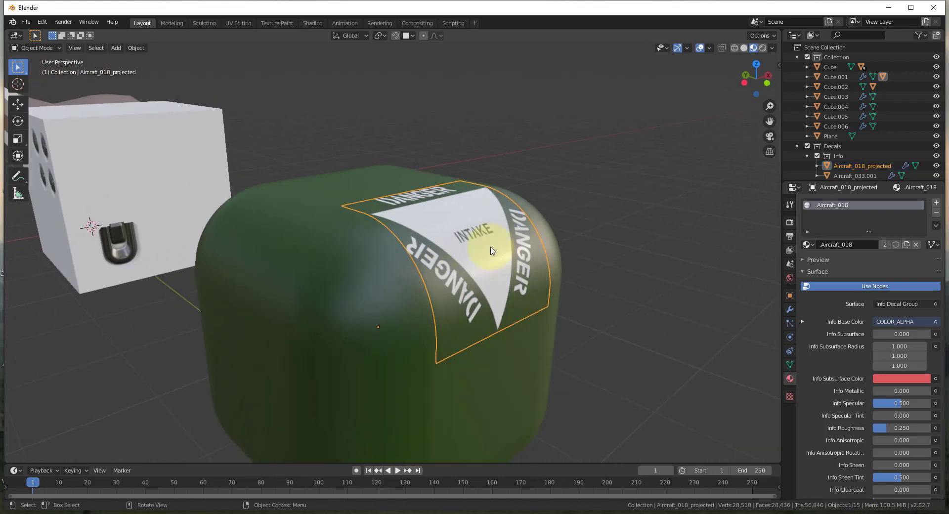
pyautogui.moveTo(491, 251); pyautogui.dragTo(326, 218)
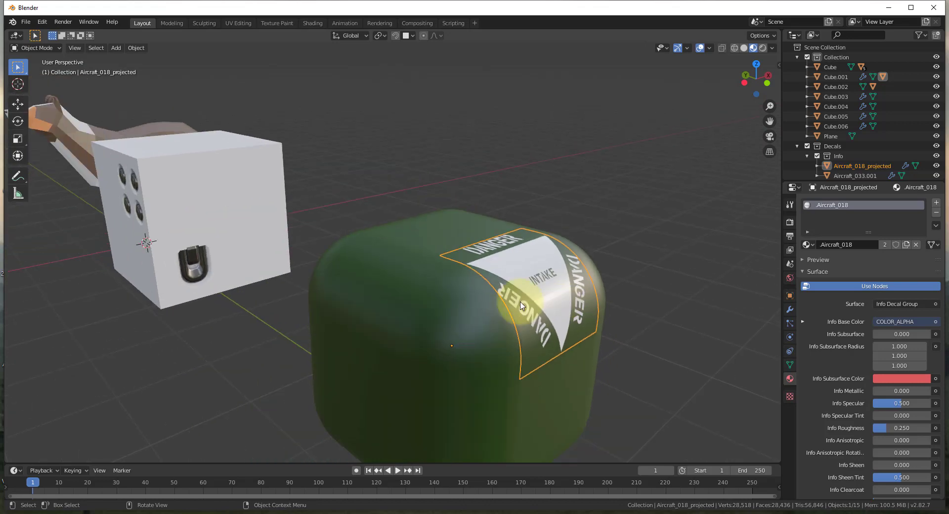
pyautogui.moveTo(520, 306); pyautogui.dragTo(544, 290)
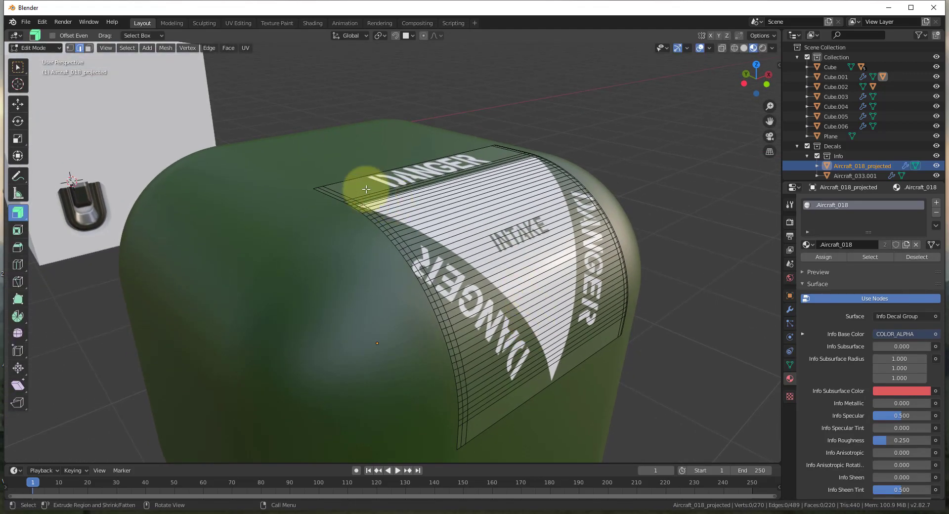
pyautogui.moveTo(568, 314)
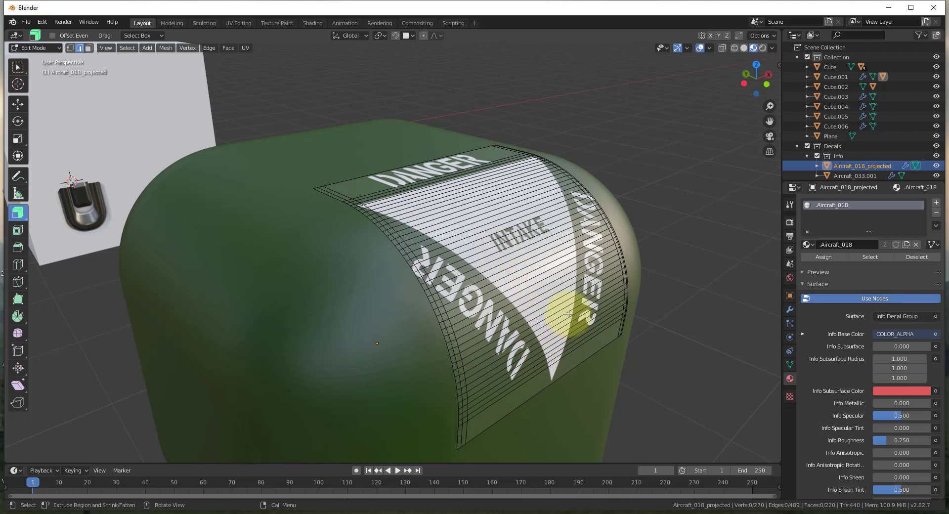
pyautogui.moveTo(521, 390)
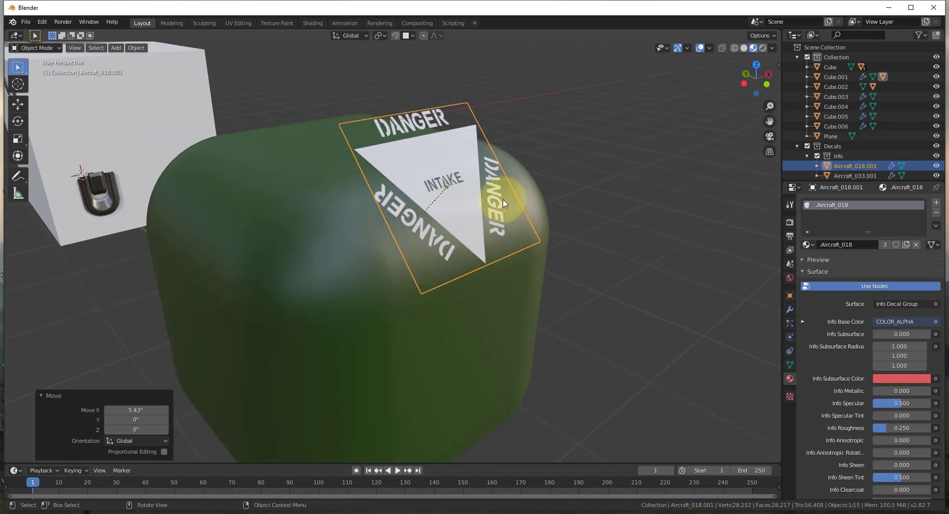
# - Project the backup DANGER decal over the green cube's rounded corner and choose Adjust
pyautogui.click(504, 203)
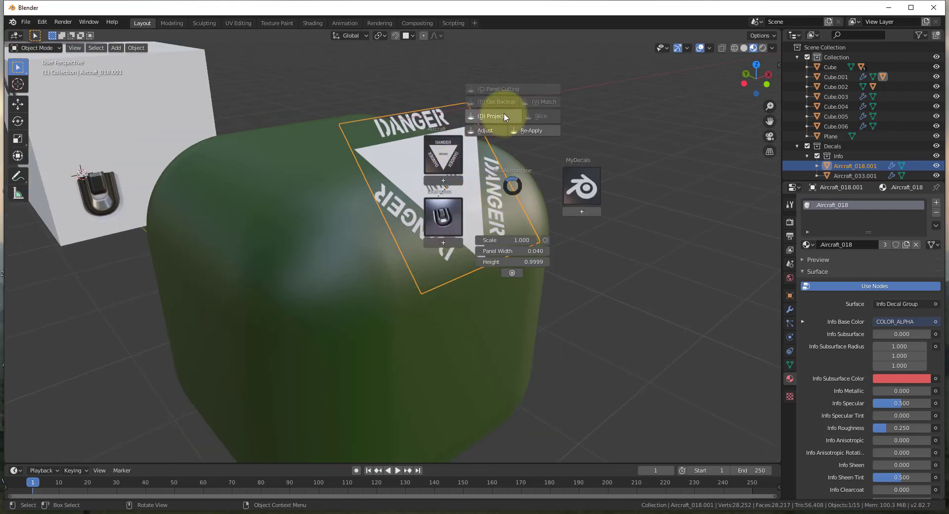
pyautogui.moveTo(497, 117)
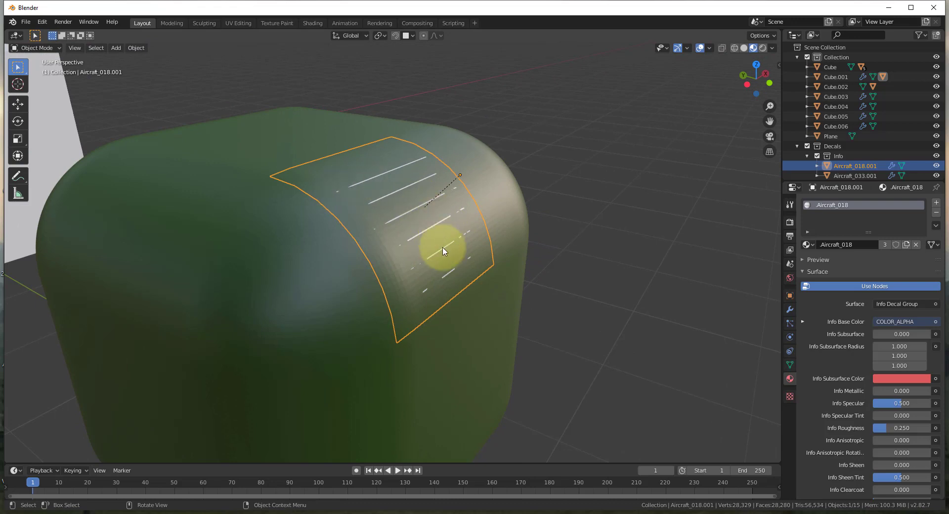
pyautogui.moveTo(440, 235)
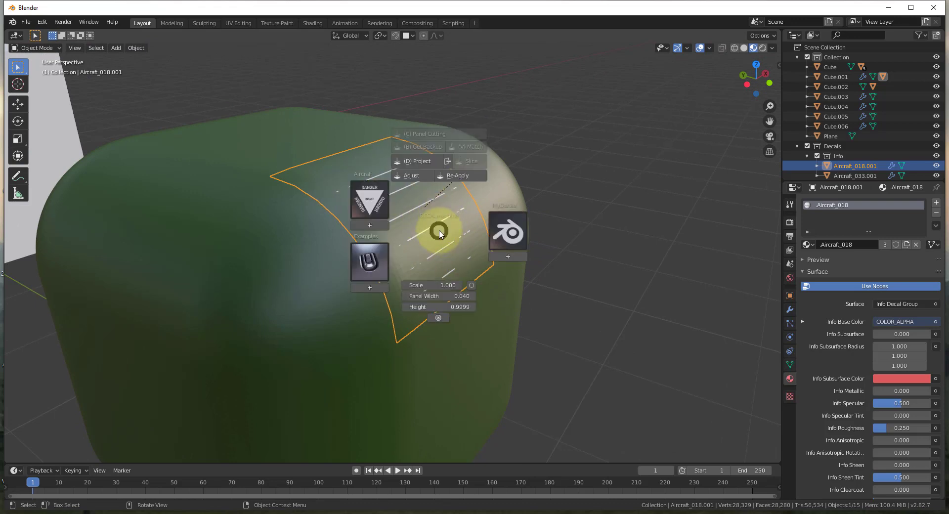
pyautogui.click(410, 175)
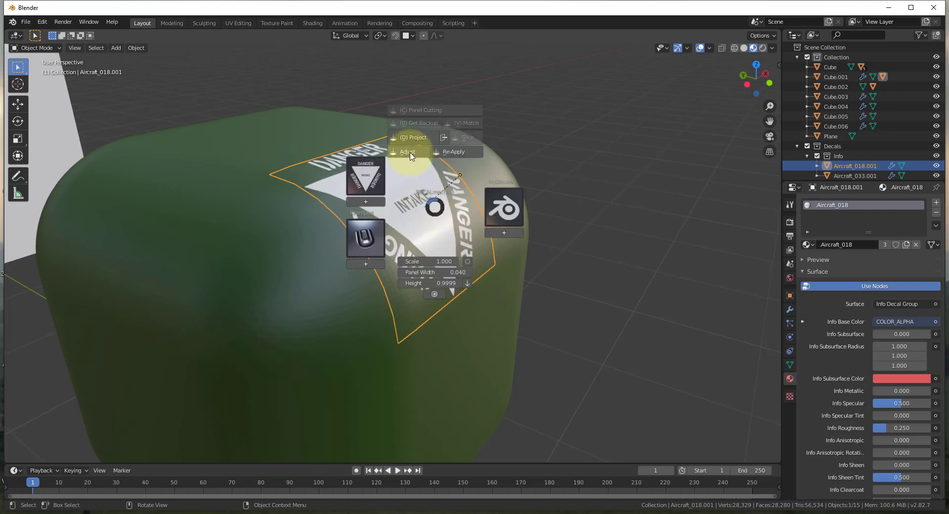
pyautogui.click(407, 151)
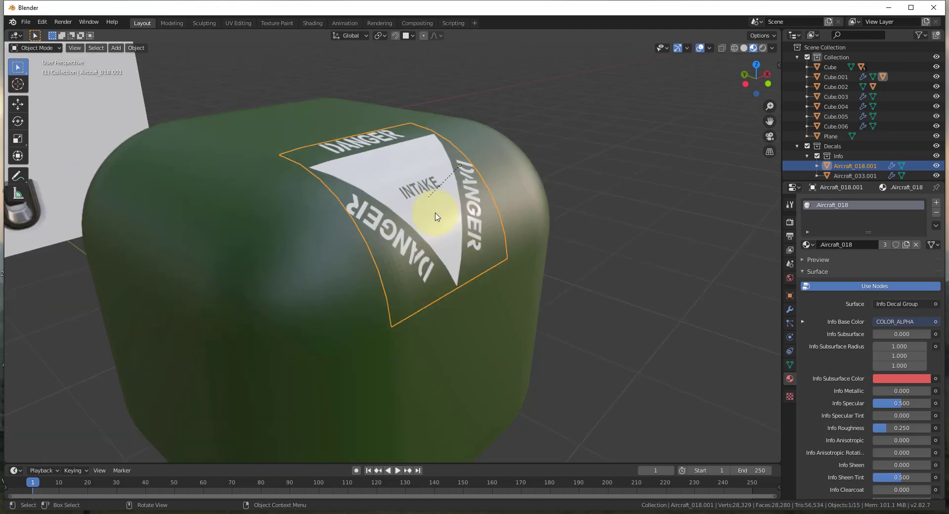
pyautogui.moveTo(365, 183)
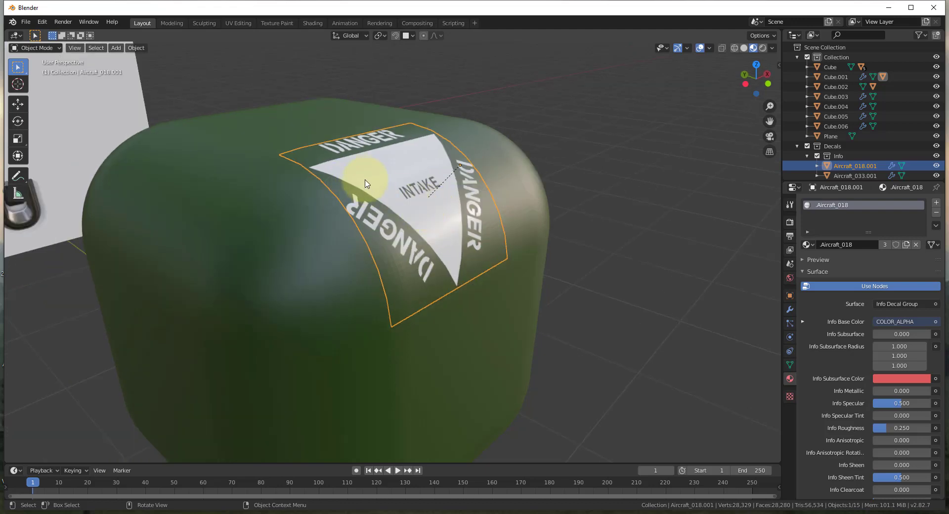
# - Nudge the projected DANGER decal across the corner and scale it to 0.668
pyautogui.moveTo(365, 183); pyautogui.dragTo(472, 276)
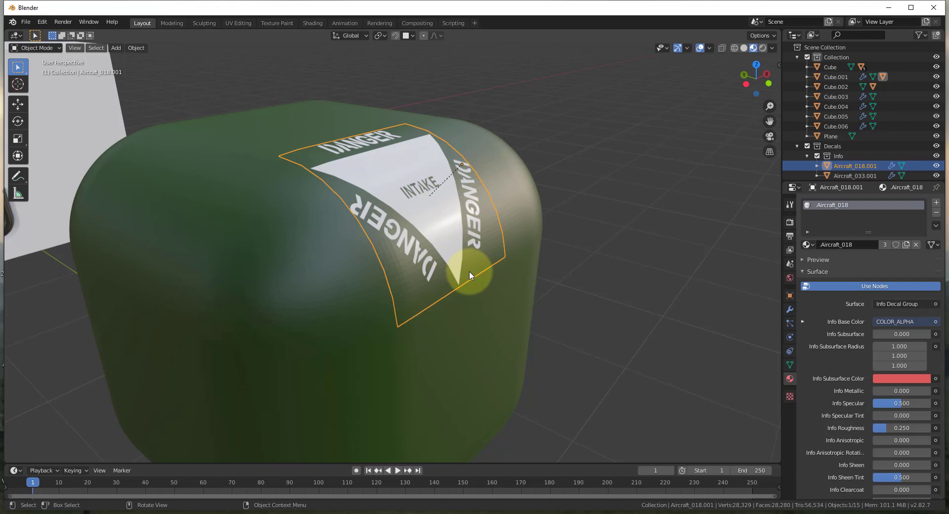
pyautogui.moveTo(448, 207)
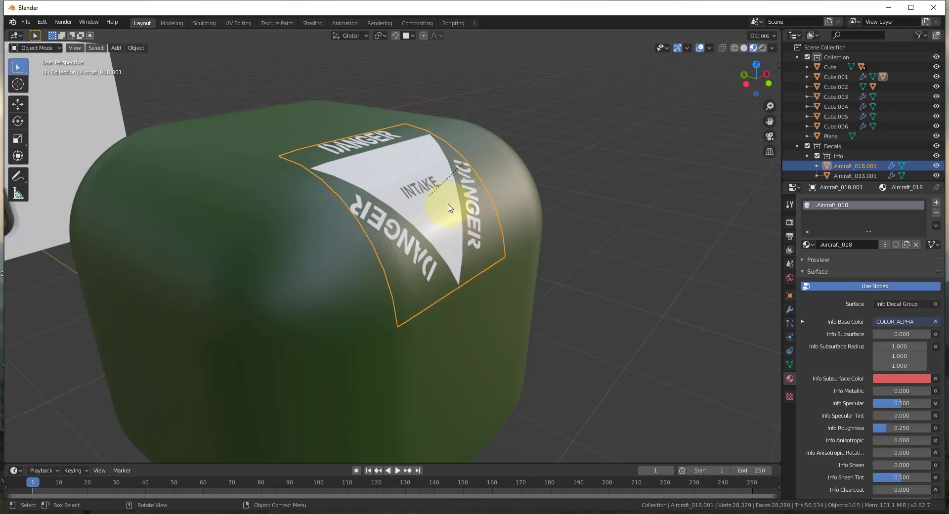
pyautogui.moveTo(487, 254)
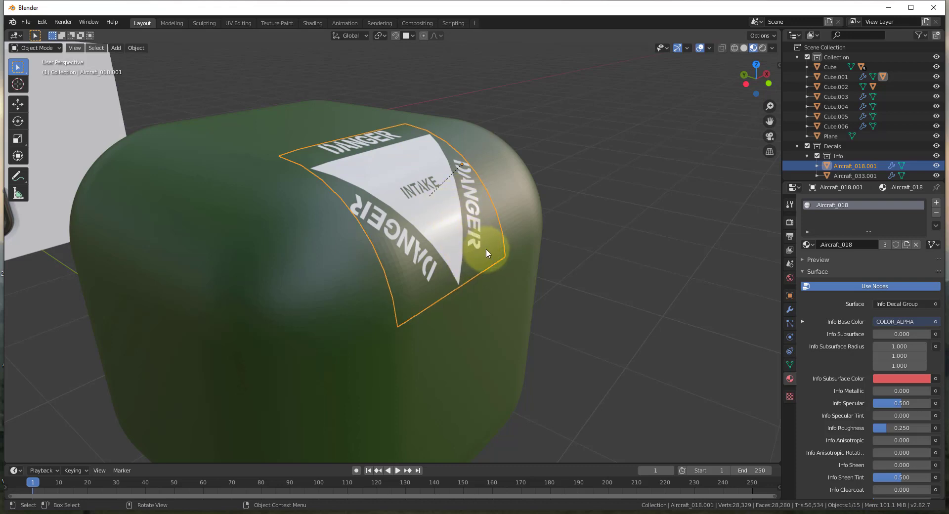
pyautogui.press('s')
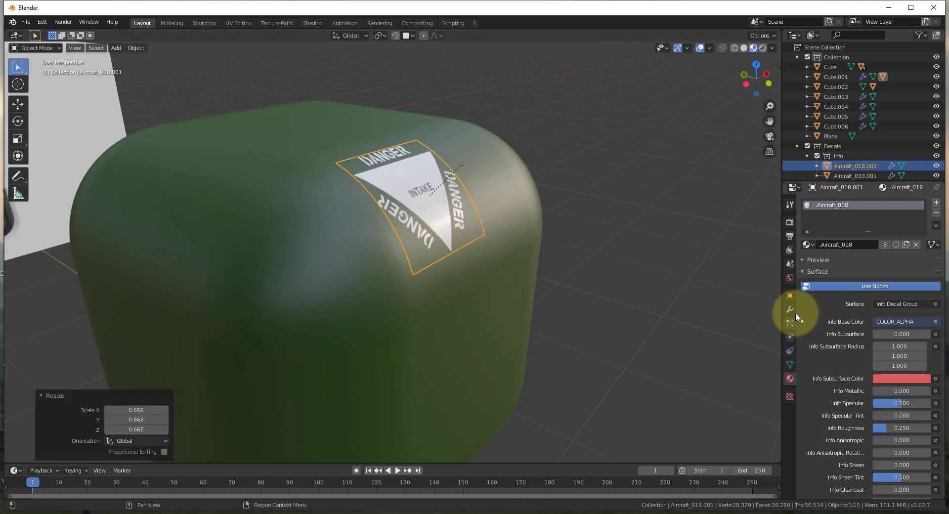
# - Show the decal's Subdivision, Shrinkwrap, Displace and Normal modifiers, then zoom out
pyautogui.click(790, 309)
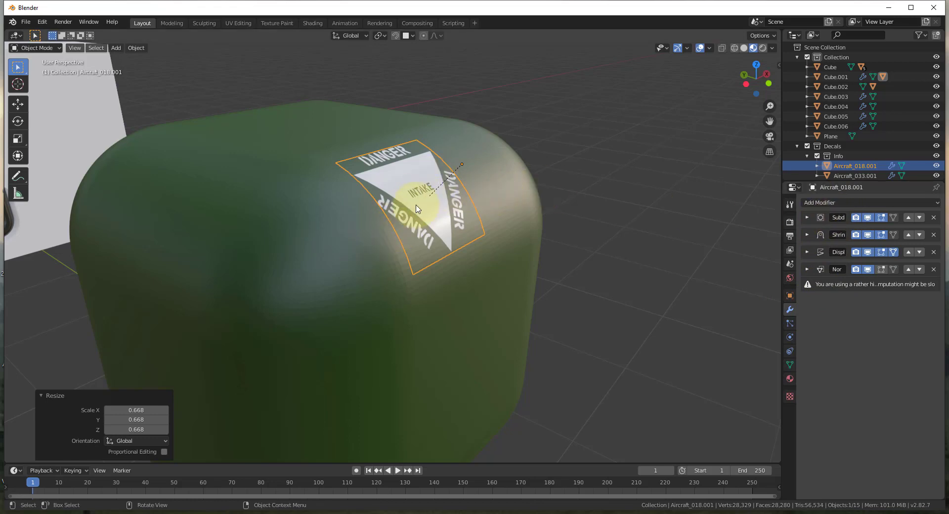
pyautogui.moveTo(460, 204)
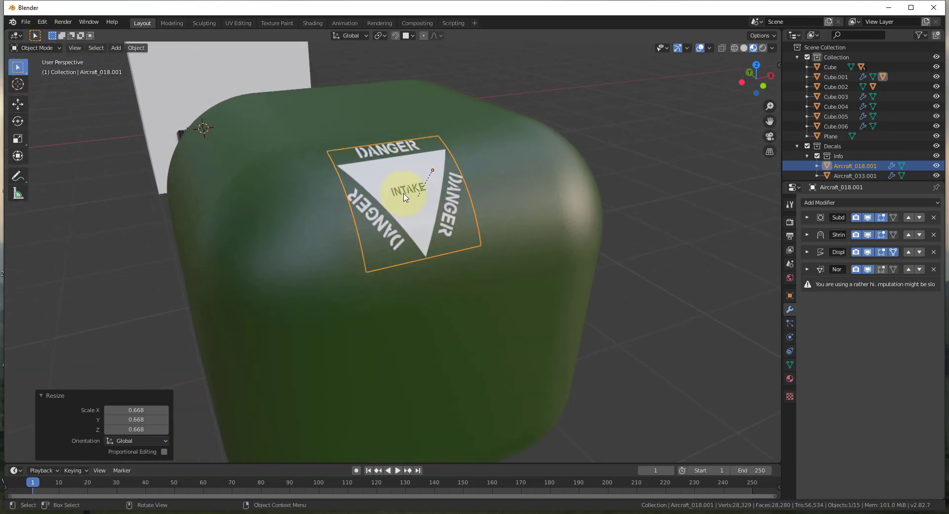
pyautogui.moveTo(405, 197); pyautogui.dragTo(448, 243)
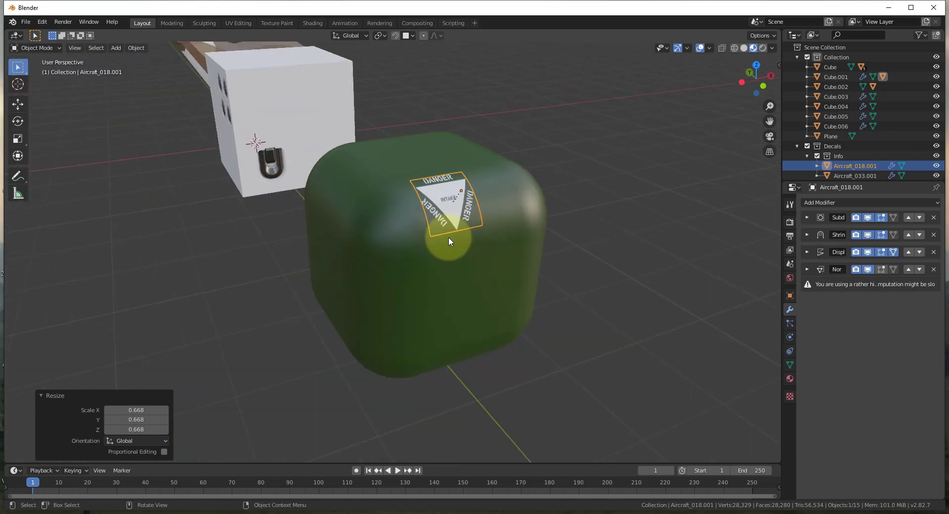
pyautogui.click(854, 176)
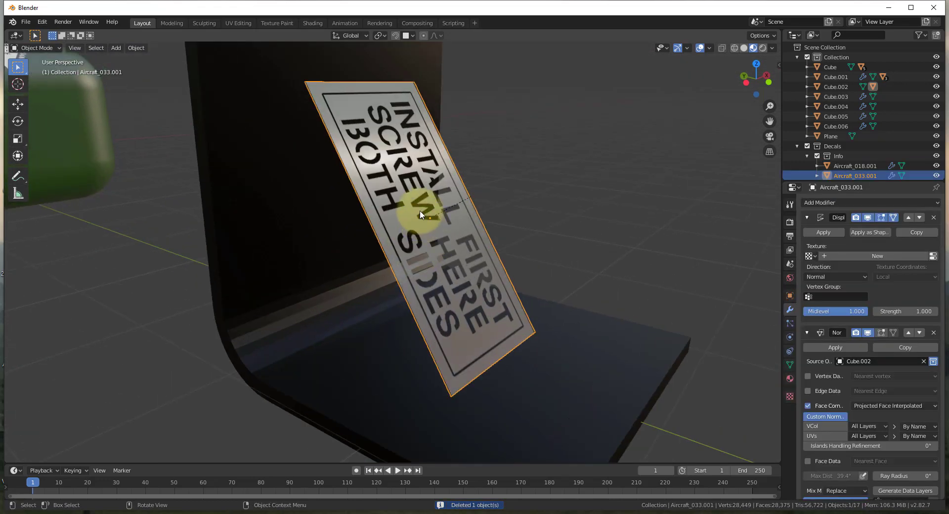
pyautogui.moveTo(324, 363)
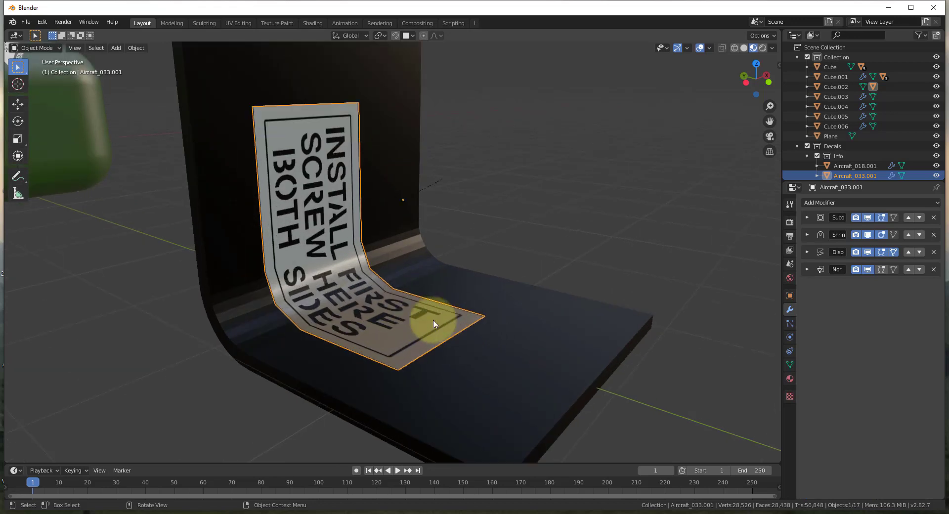
# - Scale down the INSTALL FIRST SCREW HERE sticker, adjust it from the pie, and re-view the green cube
pyautogui.press('s')
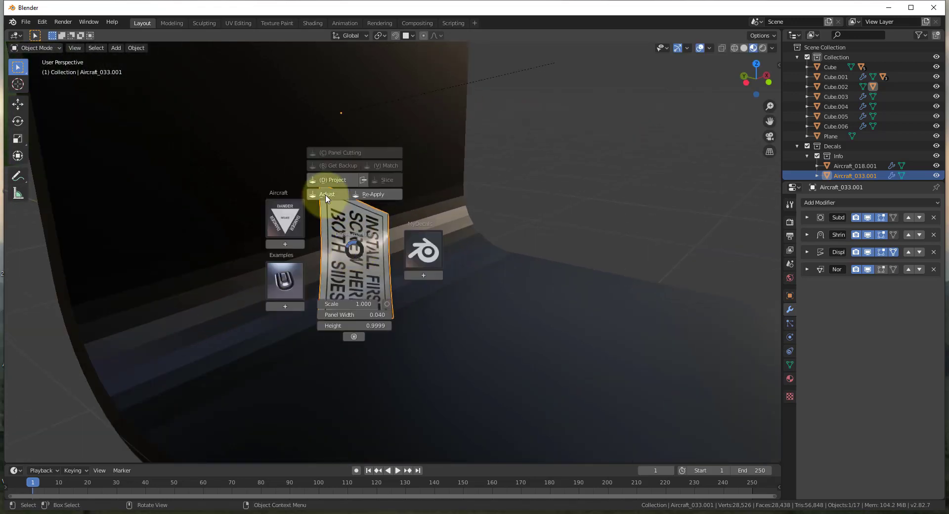
pyautogui.click(327, 194)
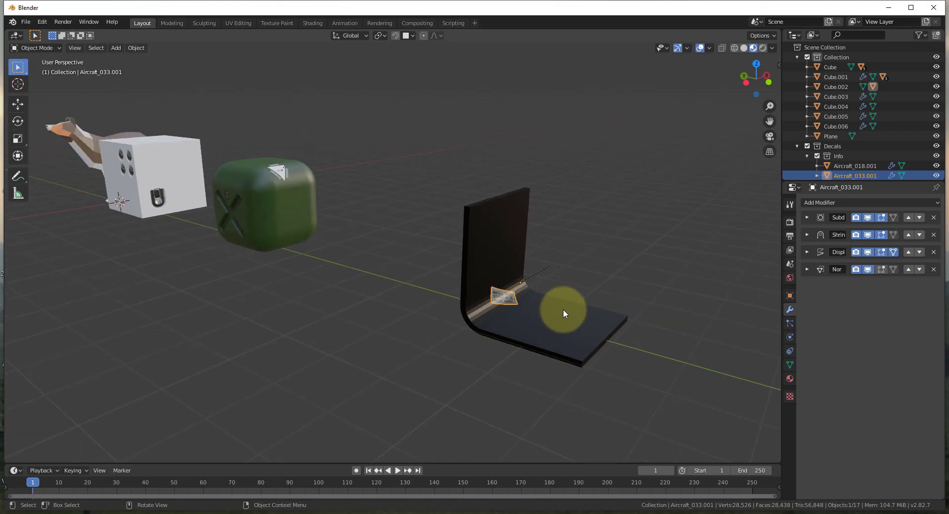
pyautogui.moveTo(563, 313); pyautogui.dragTo(372, 342)
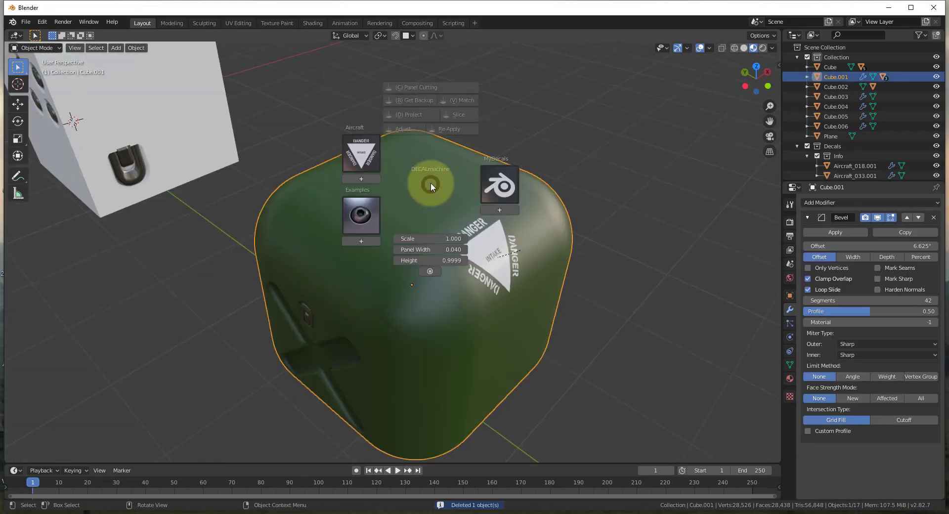
# - Match the bolt decal to the green cube's material and start adjusting it
pyautogui.click(361, 215)
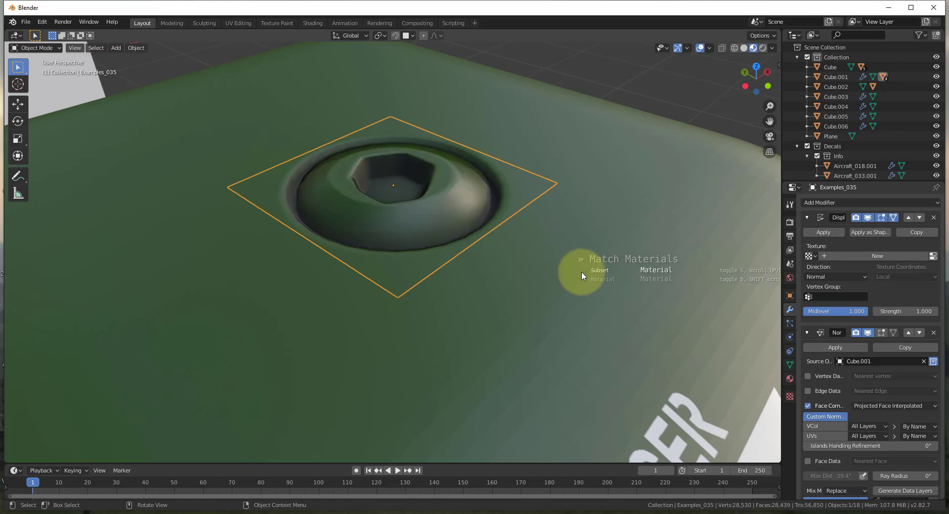
pyautogui.moveTo(550, 222)
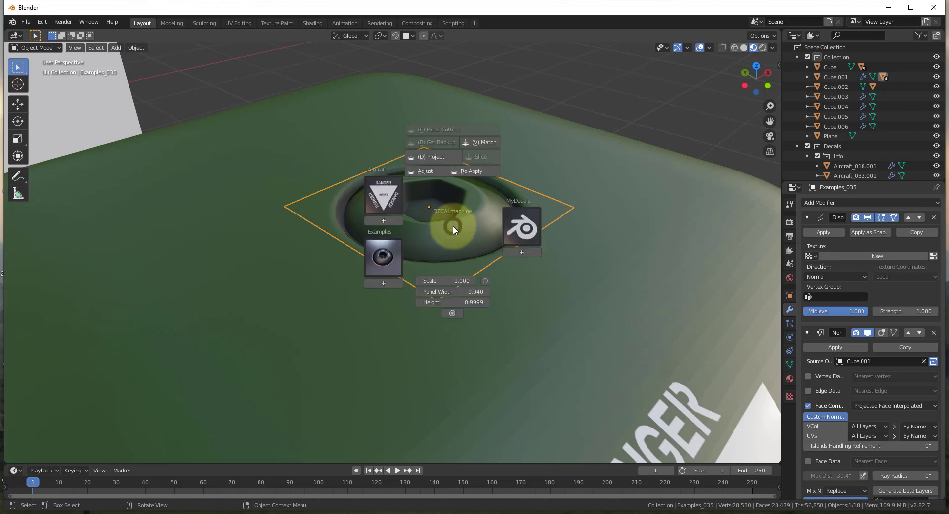
pyautogui.click(427, 171)
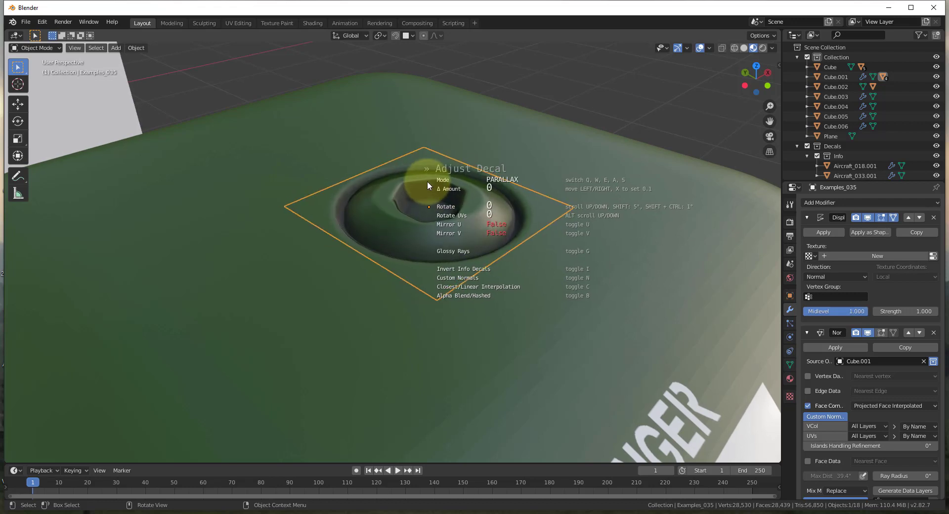
pyautogui.moveTo(460, 202)
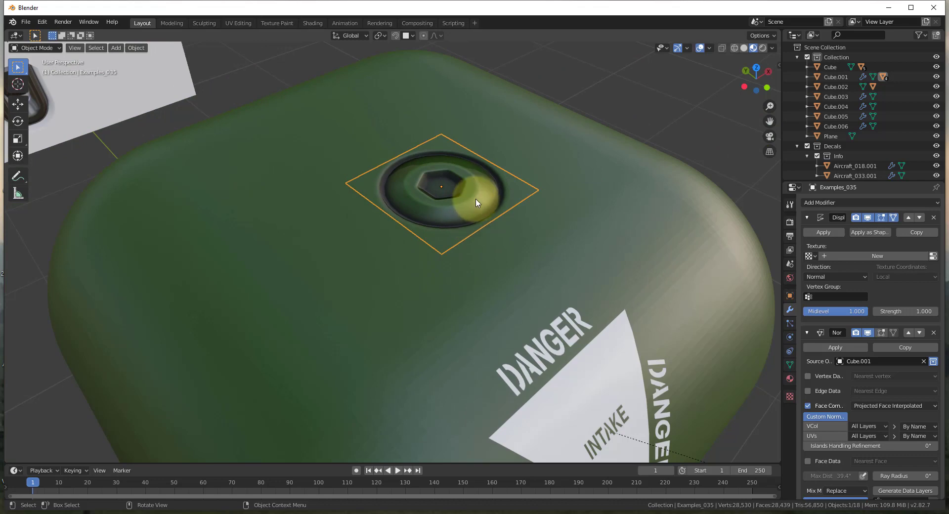
pyautogui.moveTo(469, 198)
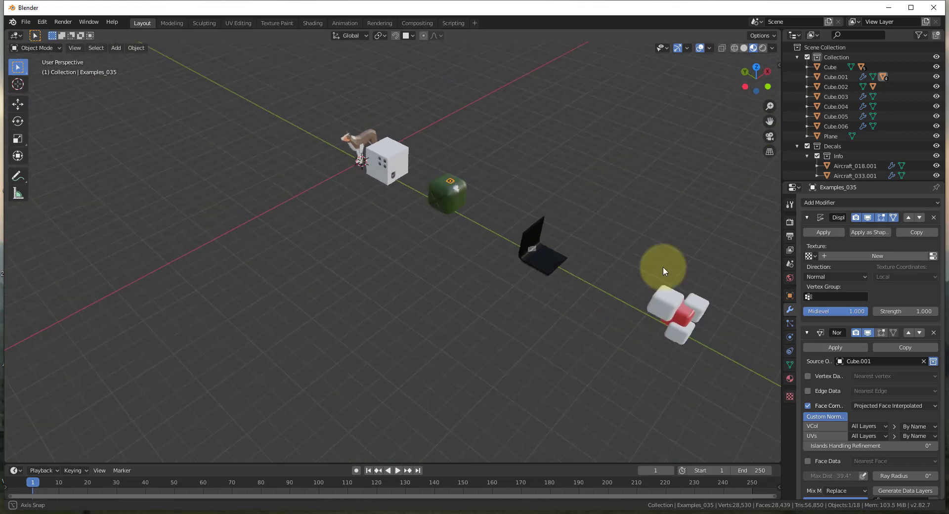
# - Zoom onto the red and white cubes and panel-cut a decal strip where they intersect
pyautogui.moveTo(664, 271); pyautogui.dragTo(599, 236)
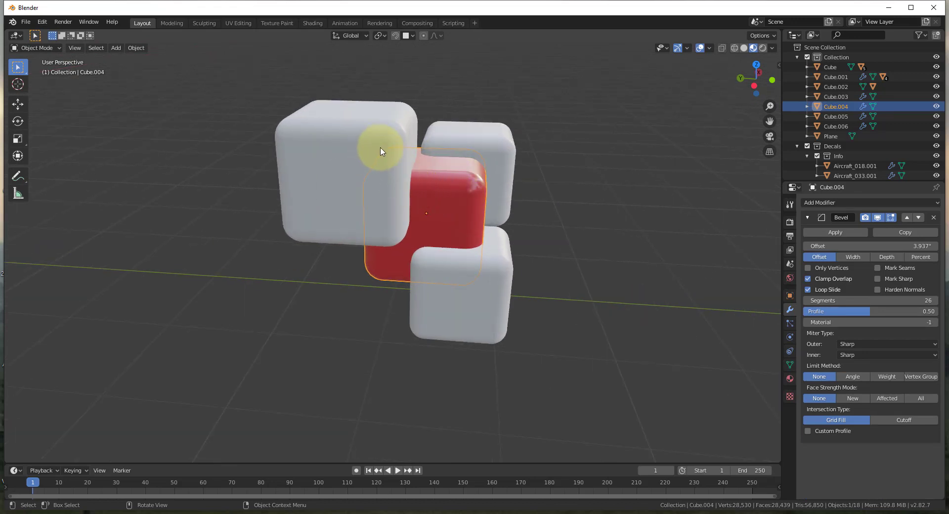
pyautogui.moveTo(363, 158)
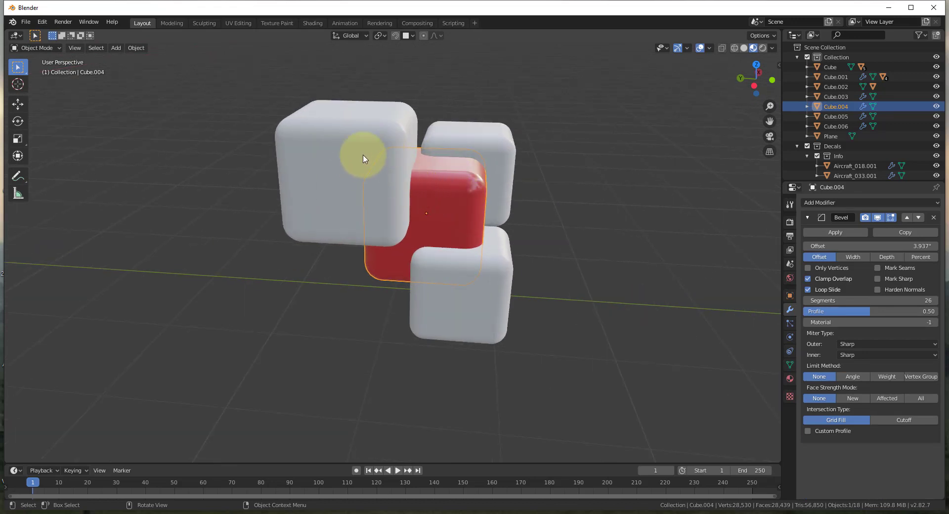
pyautogui.moveTo(361, 234)
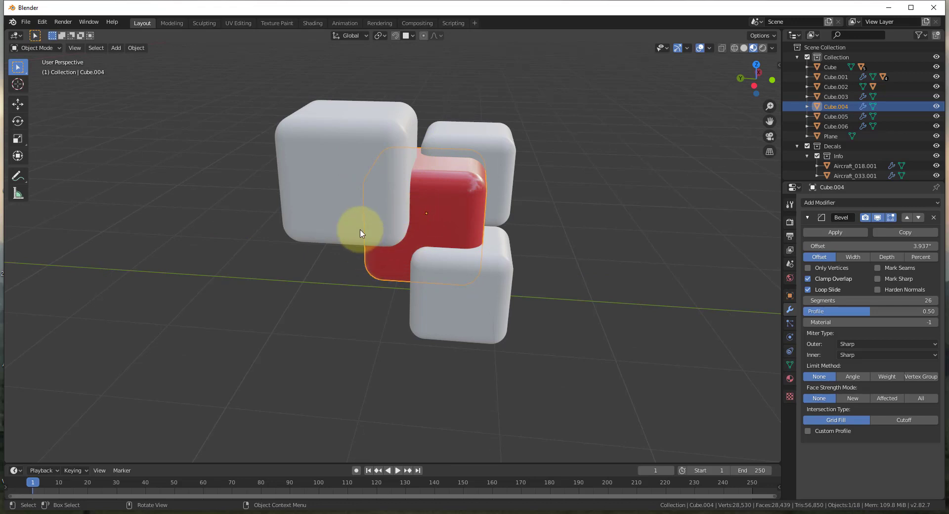
pyautogui.moveTo(360, 234); pyautogui.dragTo(442, 187)
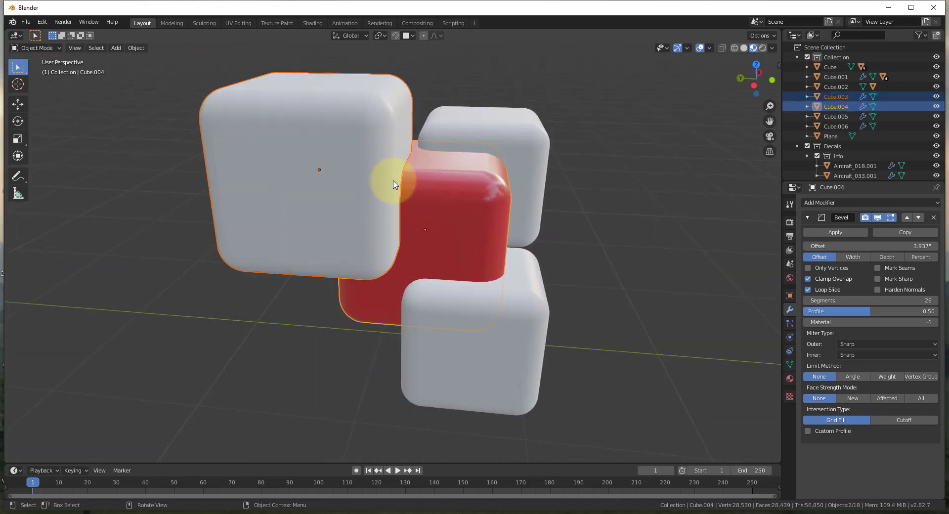
pyautogui.click(393, 184)
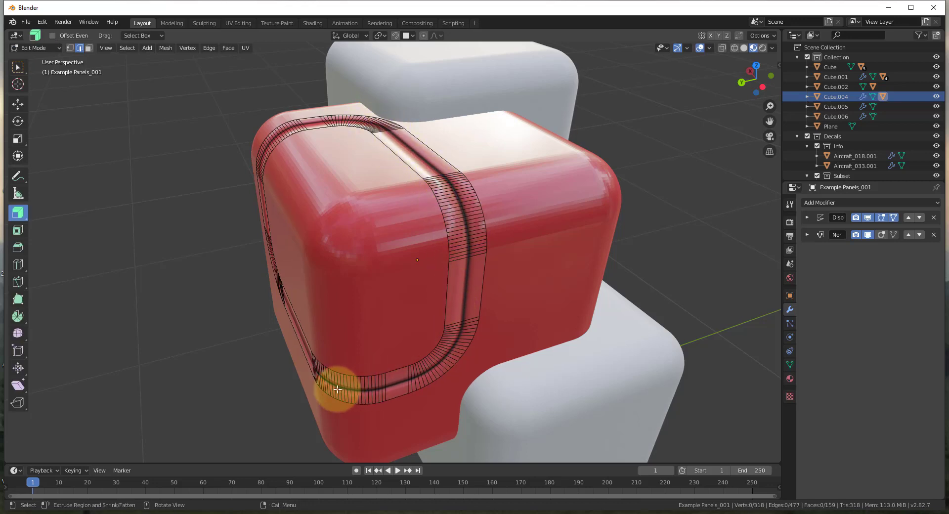
# - Leave strip editing, orbit around the red cube, and move a section of the panel strip
pyautogui.press('Tab')
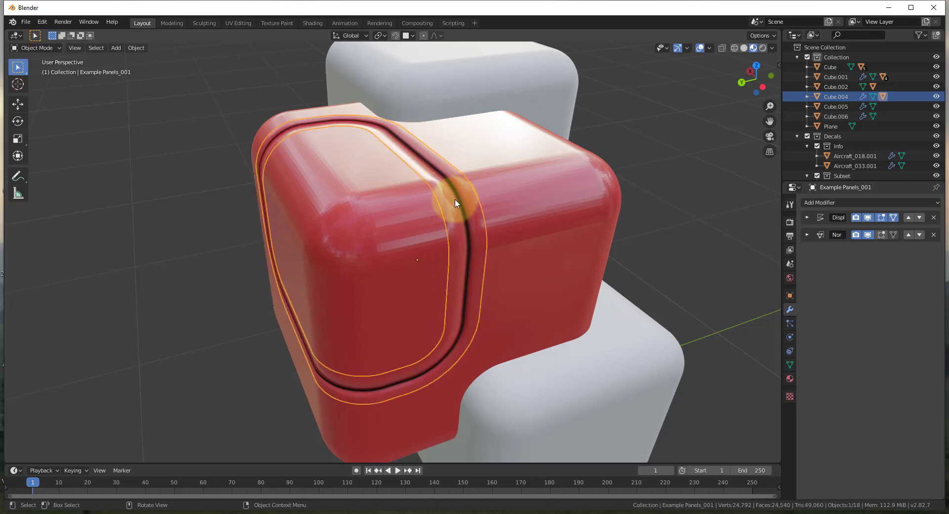
pyautogui.moveTo(455, 203); pyautogui.dragTo(423, 162)
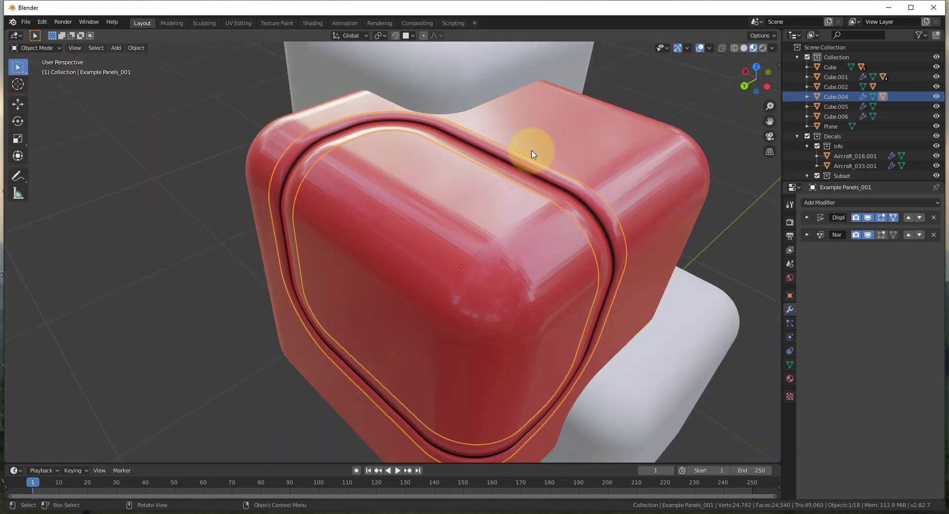
pyautogui.moveTo(532, 154); pyautogui.dragTo(496, 224)
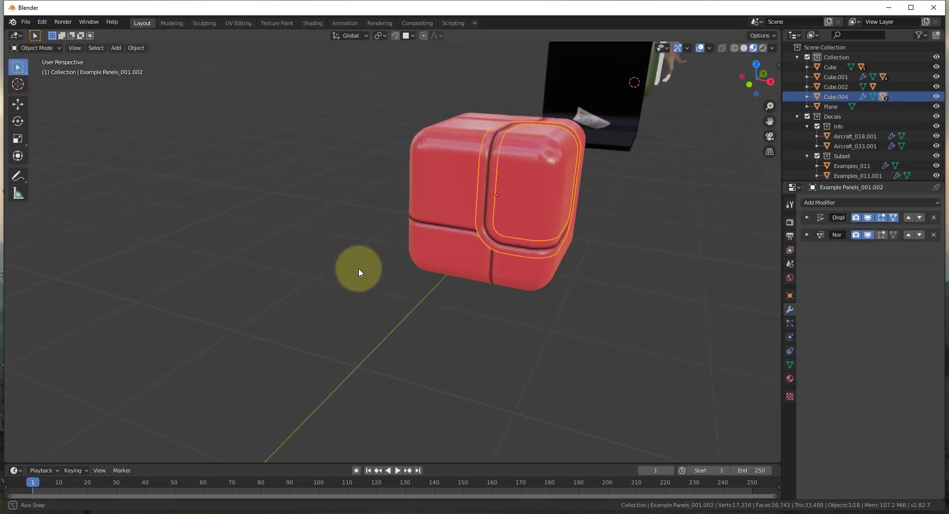
pyautogui.moveTo(359, 272); pyautogui.dragTo(506, 248)
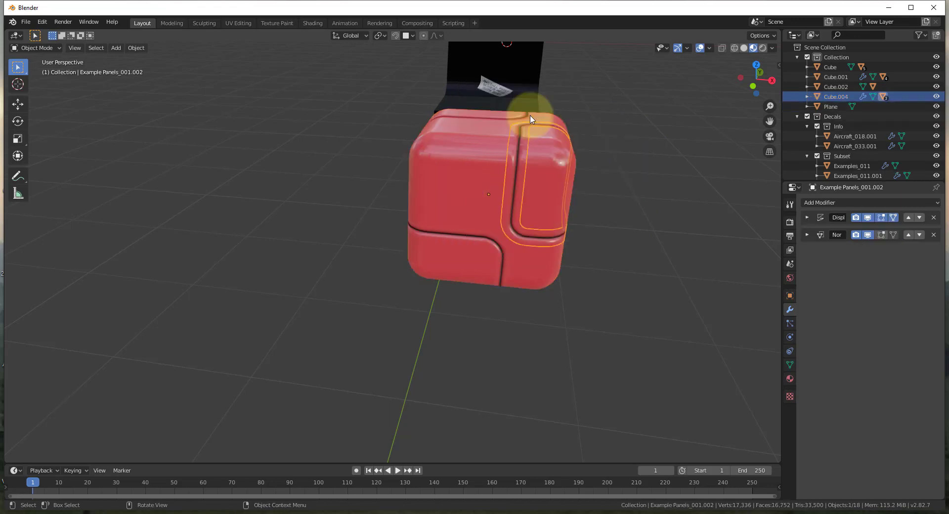
pyautogui.moveTo(531, 118); pyautogui.dragTo(488, 268)
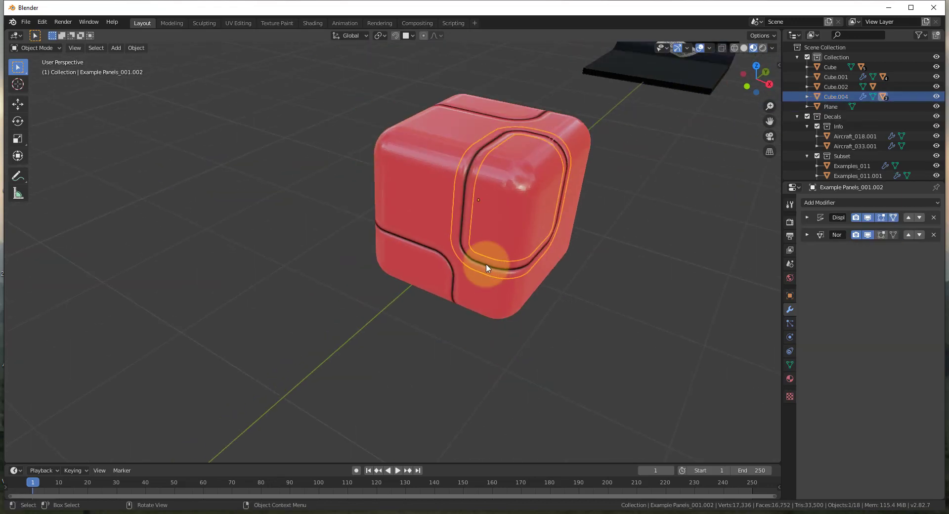
pyautogui.moveTo(484, 269); pyautogui.dragTo(532, 270)
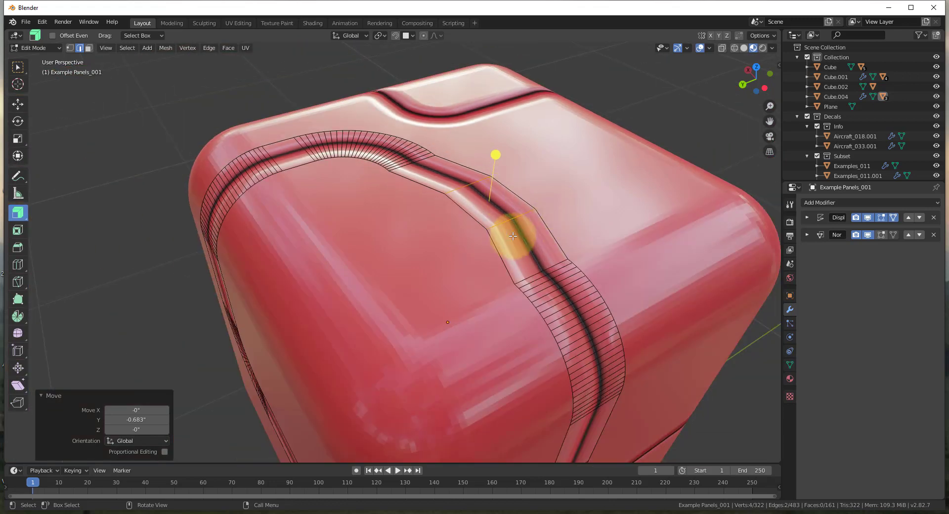
# - Orbit to check the reshaped strip, then return to Object Mode
pyautogui.moveTo(496, 242); pyautogui.dragTo(544, 266)
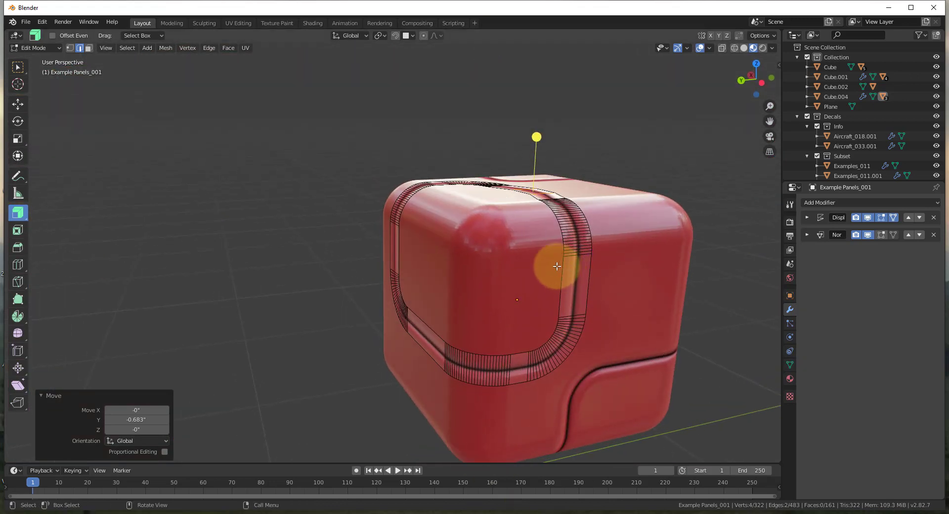
pyautogui.moveTo(557, 267); pyautogui.dragTo(596, 252)
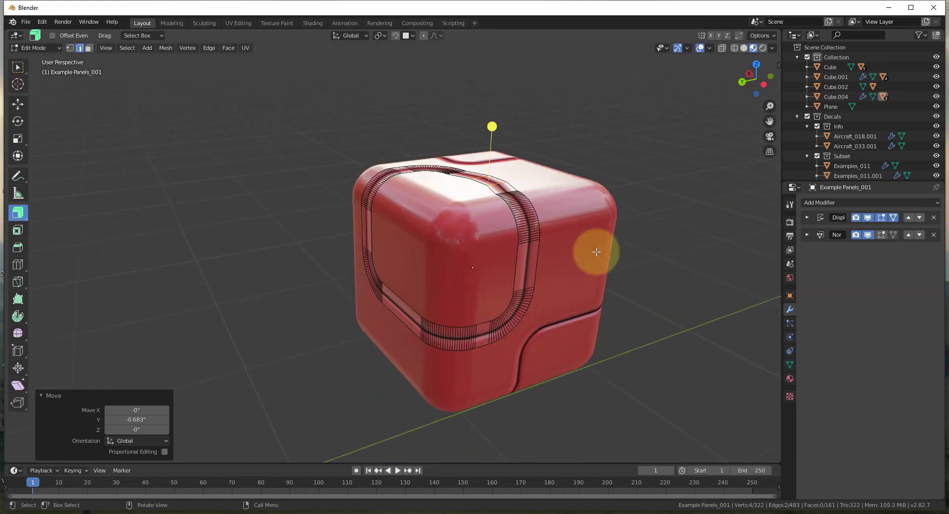
pyautogui.press('Tab')
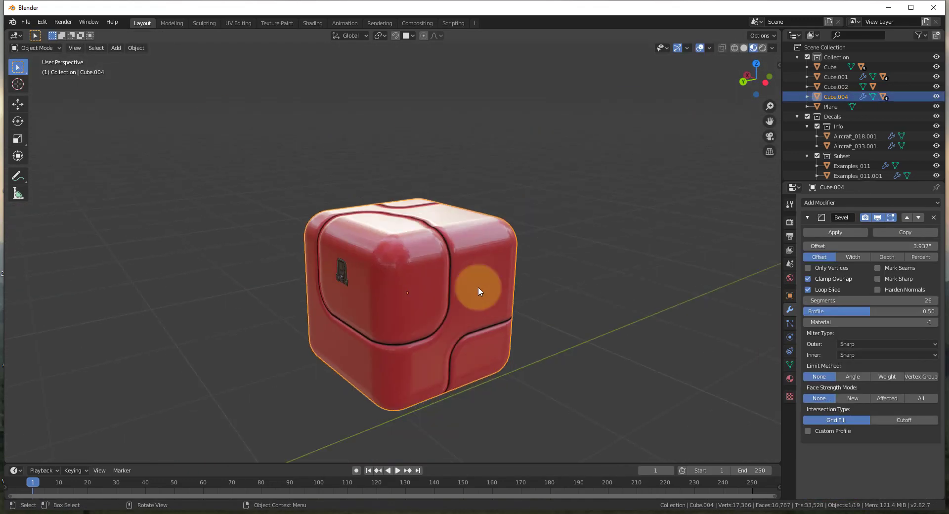
pyautogui.moveTo(480, 380)
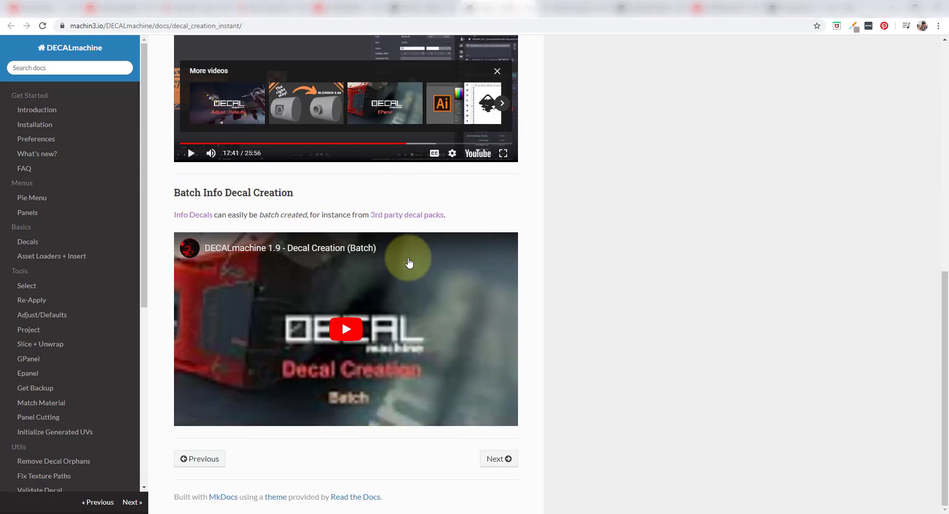
# - Open the 3rd party decal packs page, scroll it, and open the Stencil Kit Industrial store
pyautogui.click(415, 215)
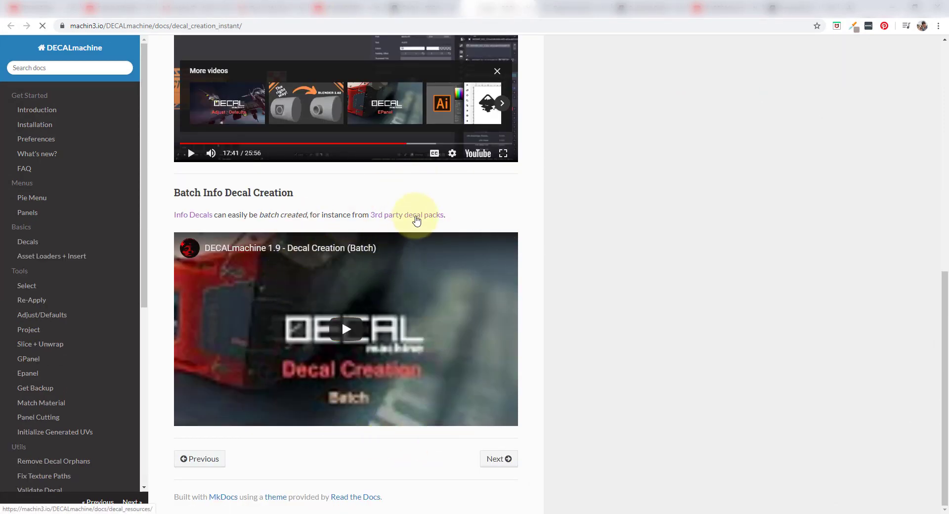
pyautogui.click(420, 214)
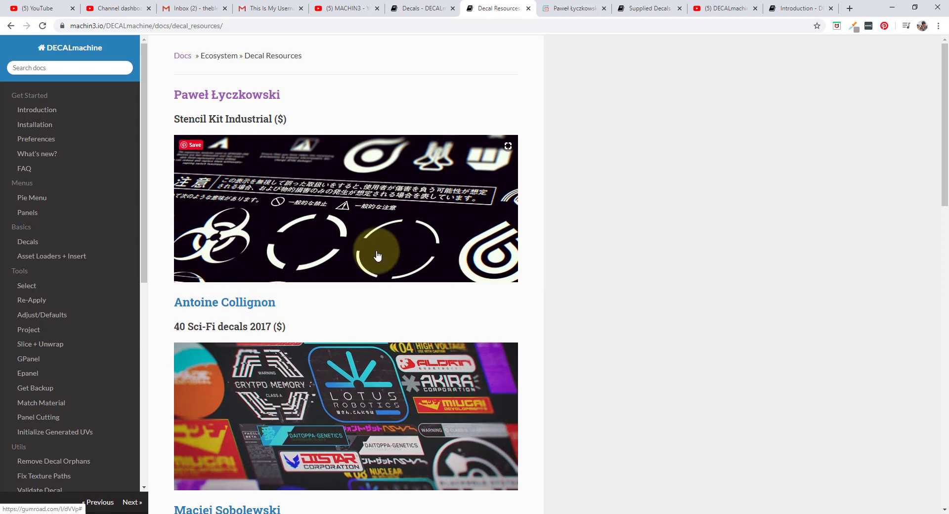
pyautogui.scroll(-3)
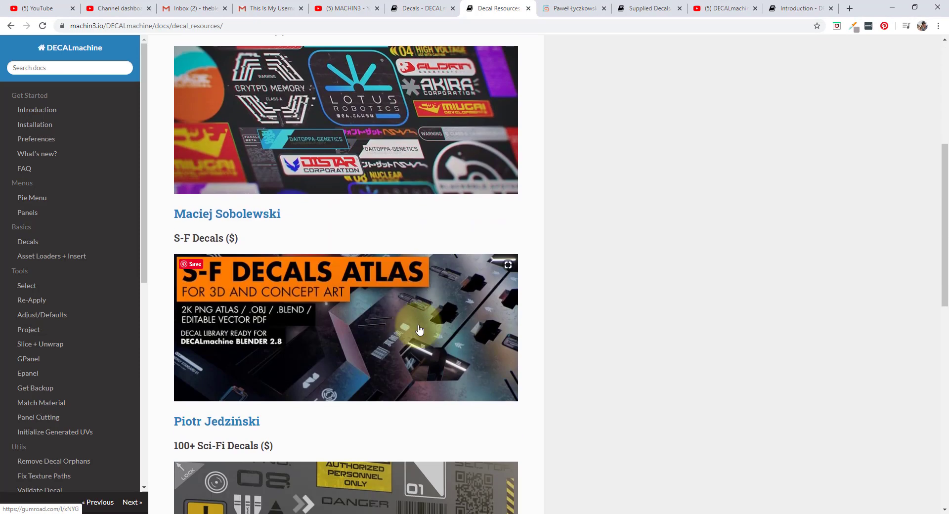
pyautogui.scroll(-3)
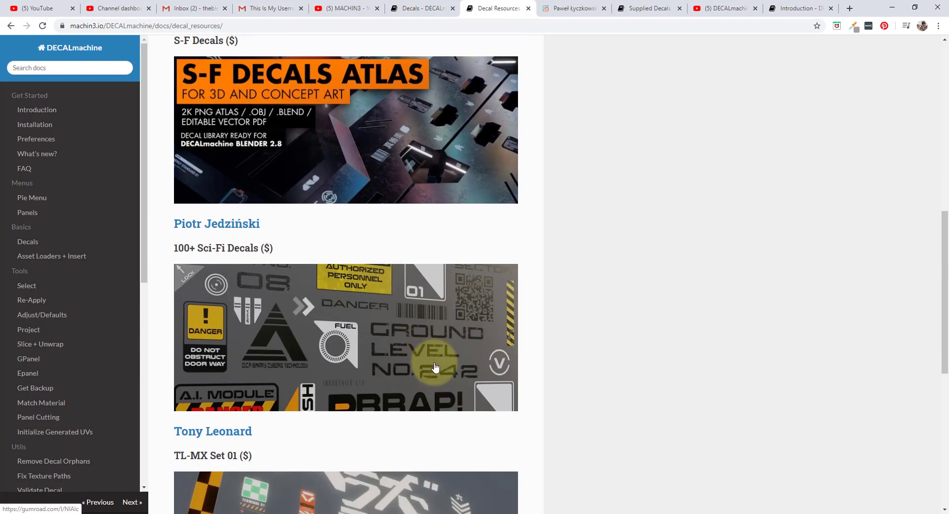
pyautogui.scroll(3)
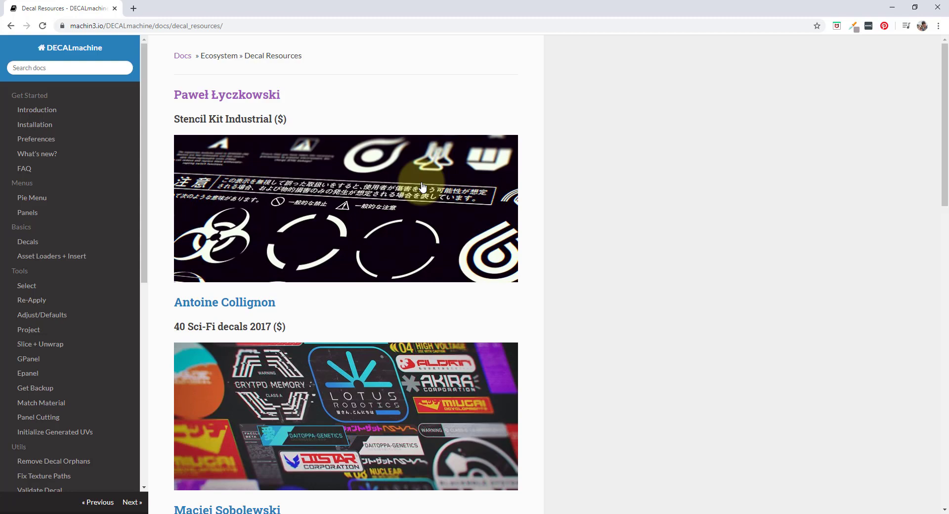
pyautogui.click(227, 95)
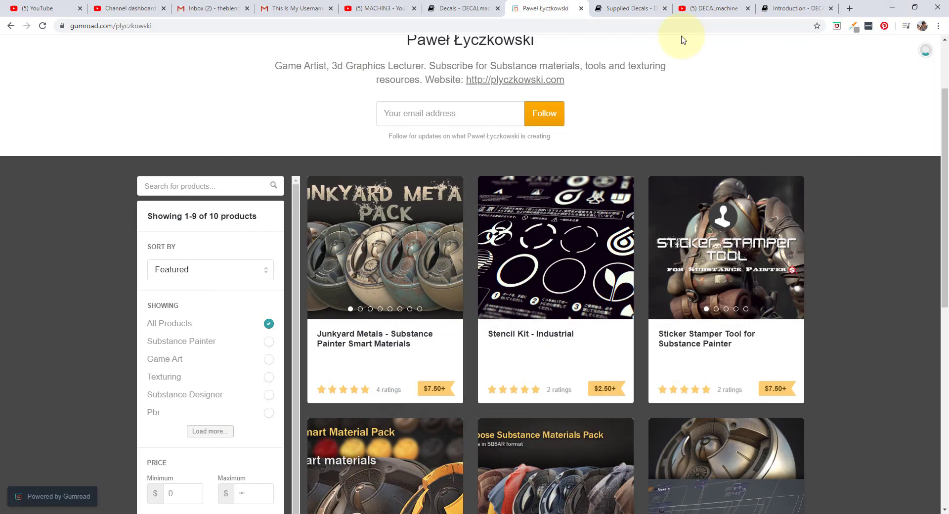
pyautogui.moveTo(789, 113)
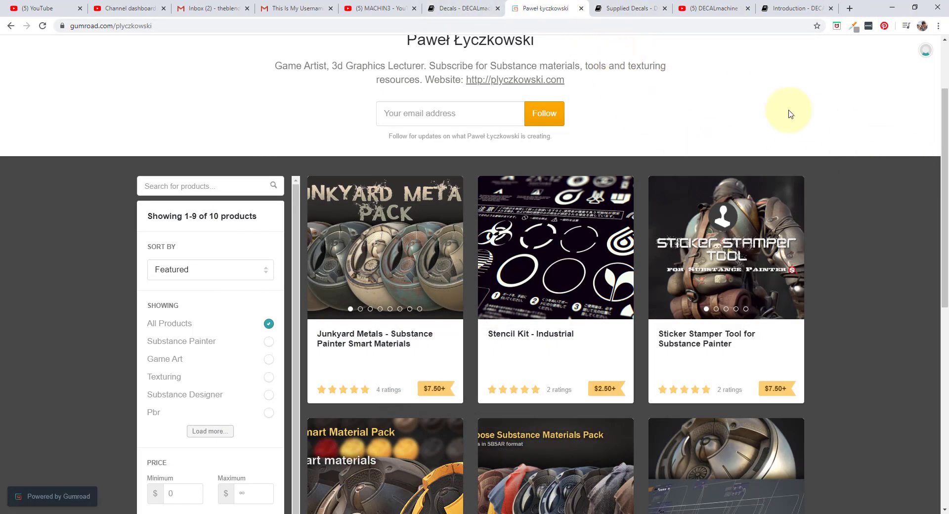
pyautogui.moveTo(616, 209)
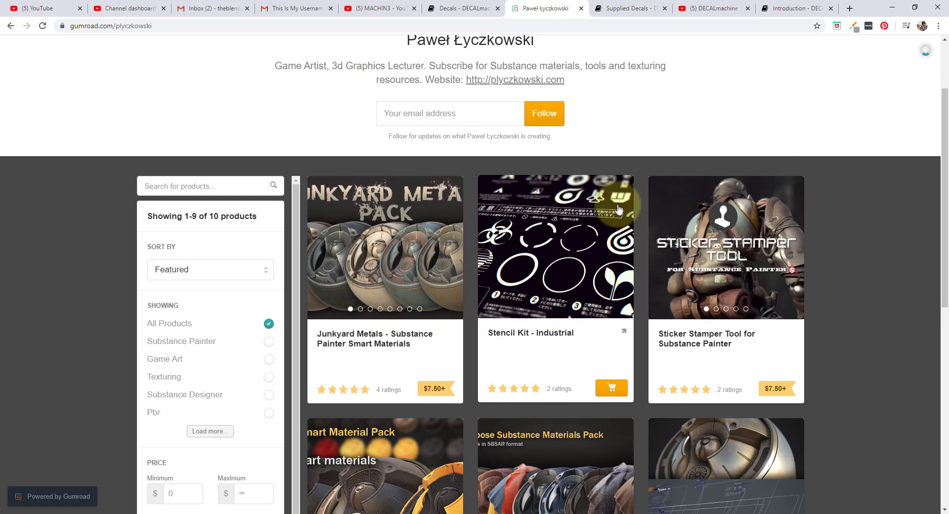
pyautogui.moveTo(560, 245)
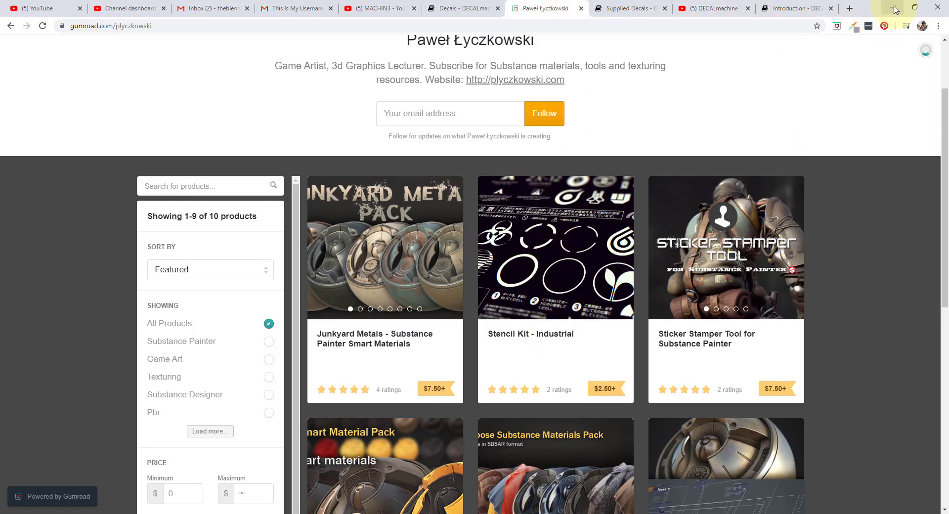
# - Minimize Chrome to return to the Blender scene
pyautogui.click(906, 8)
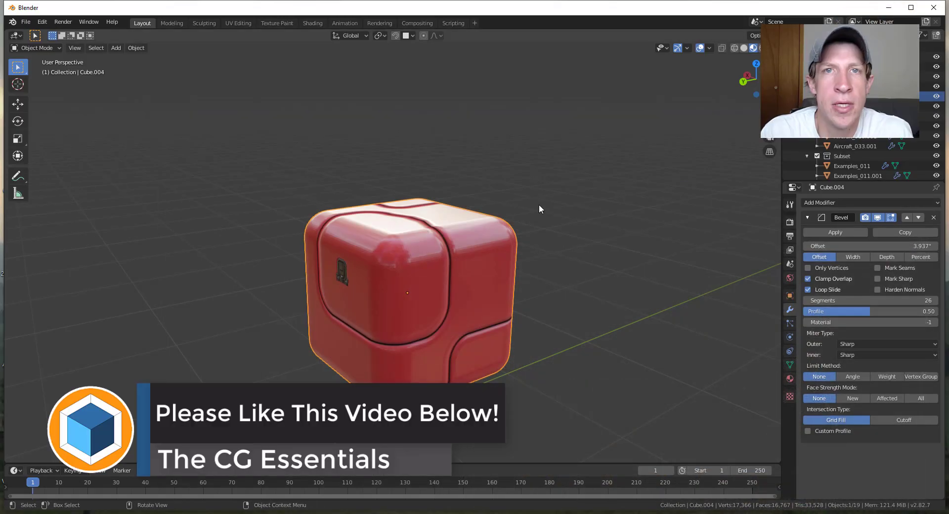